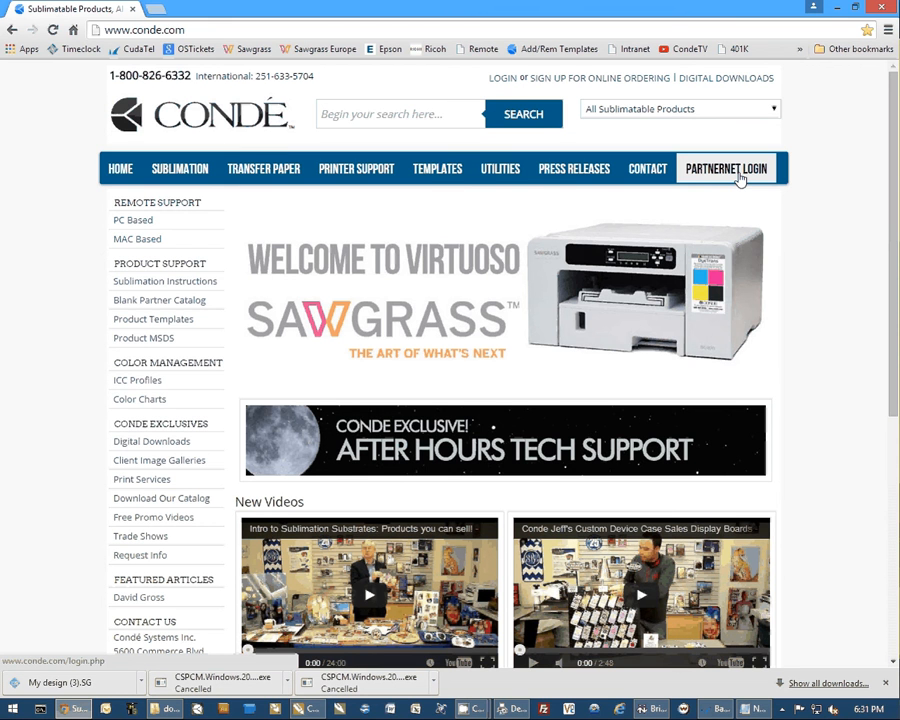
- Visit the PartnerNet login page, detour to Forgot password, and return to the filled-in login form
click(724, 168)
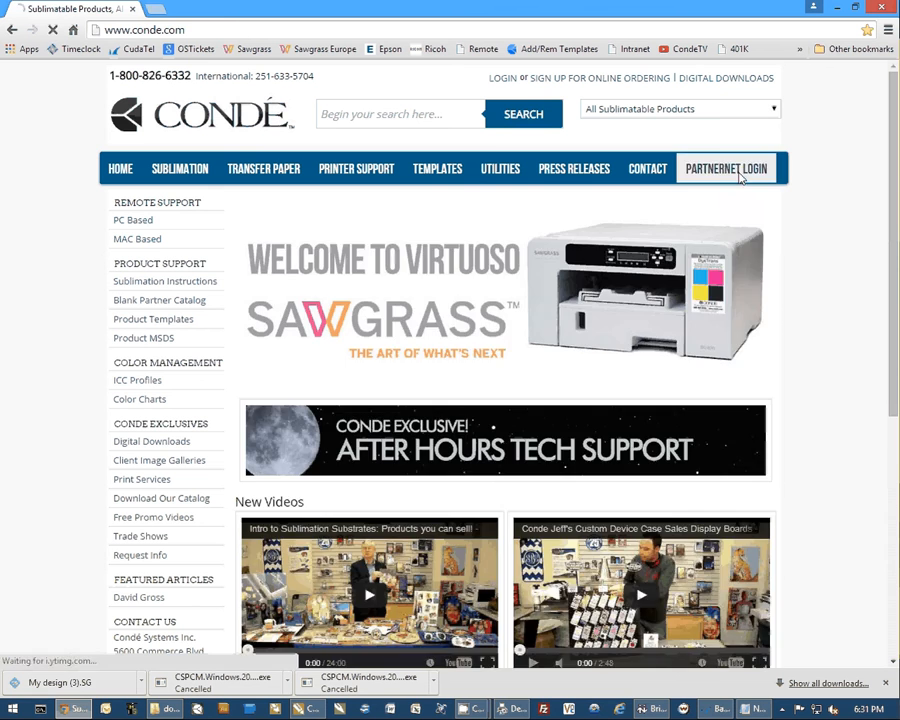
click(726, 168)
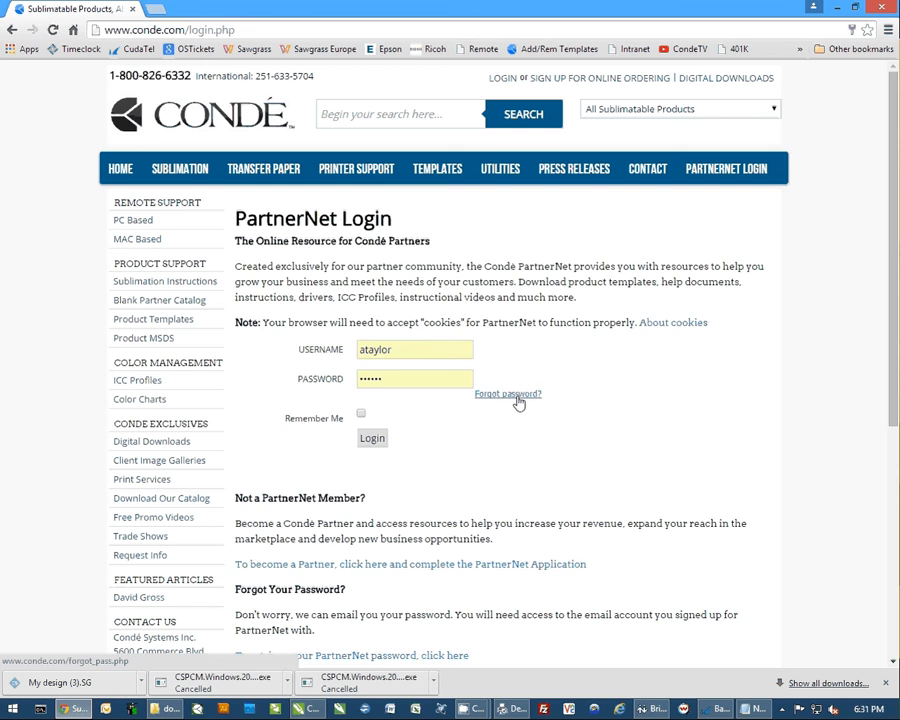
click(508, 392)
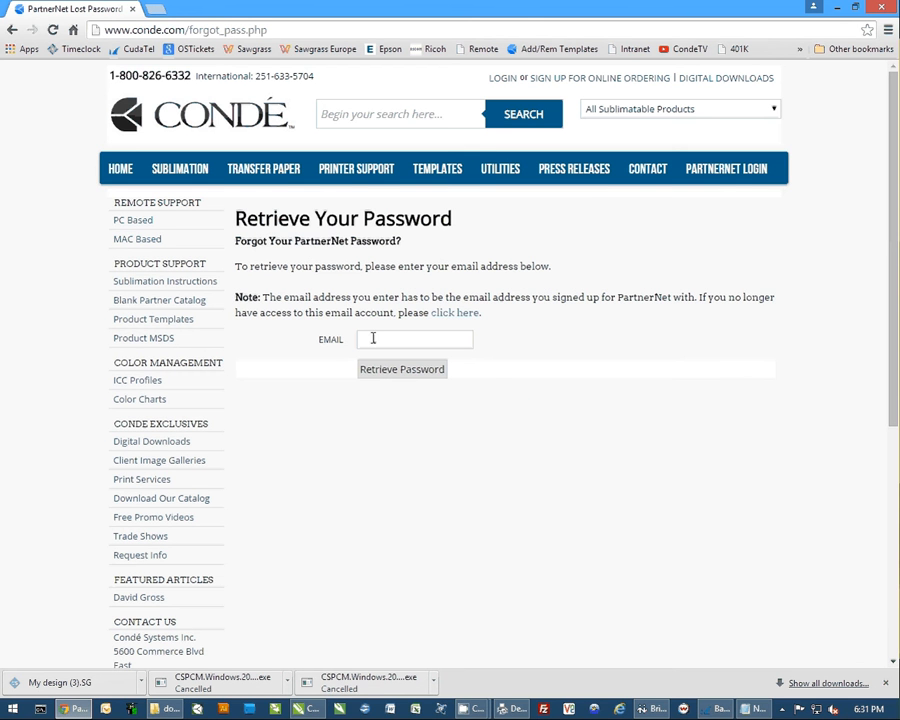
click(414, 338)
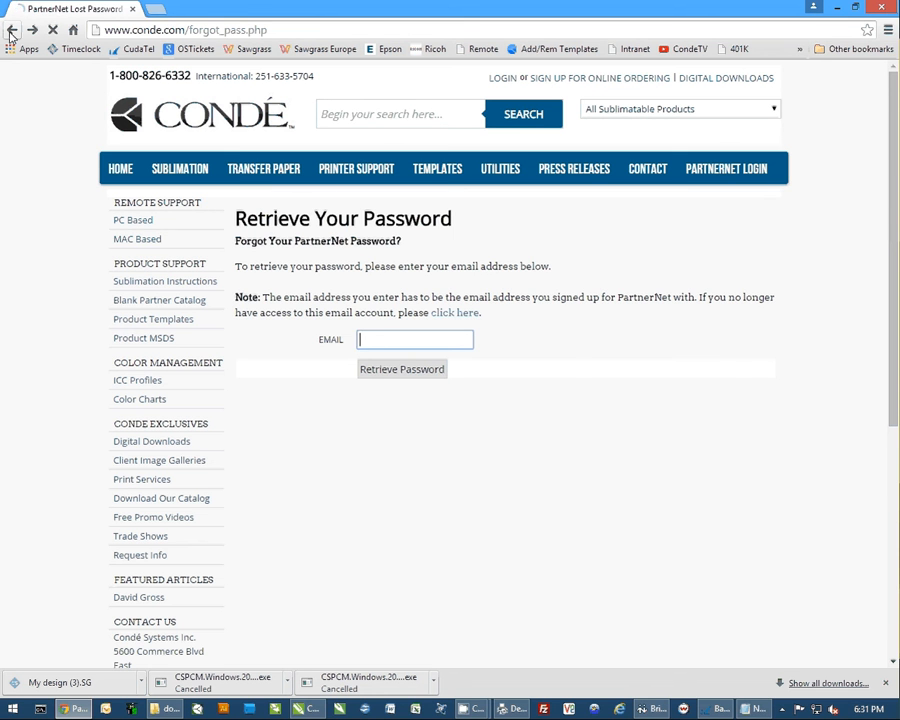
click(12, 30)
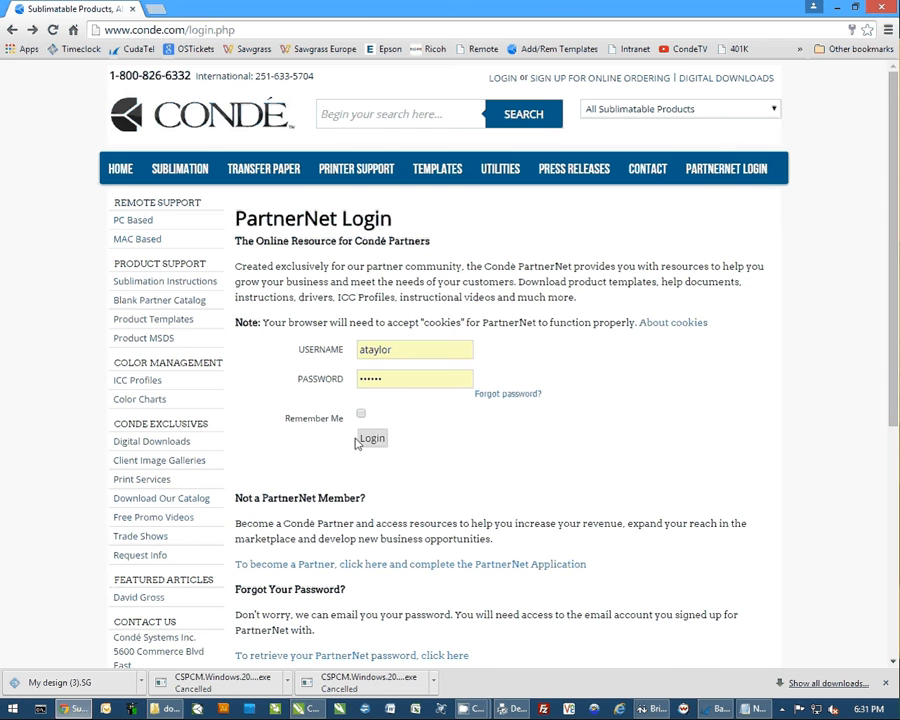
mouse_move(424, 432)
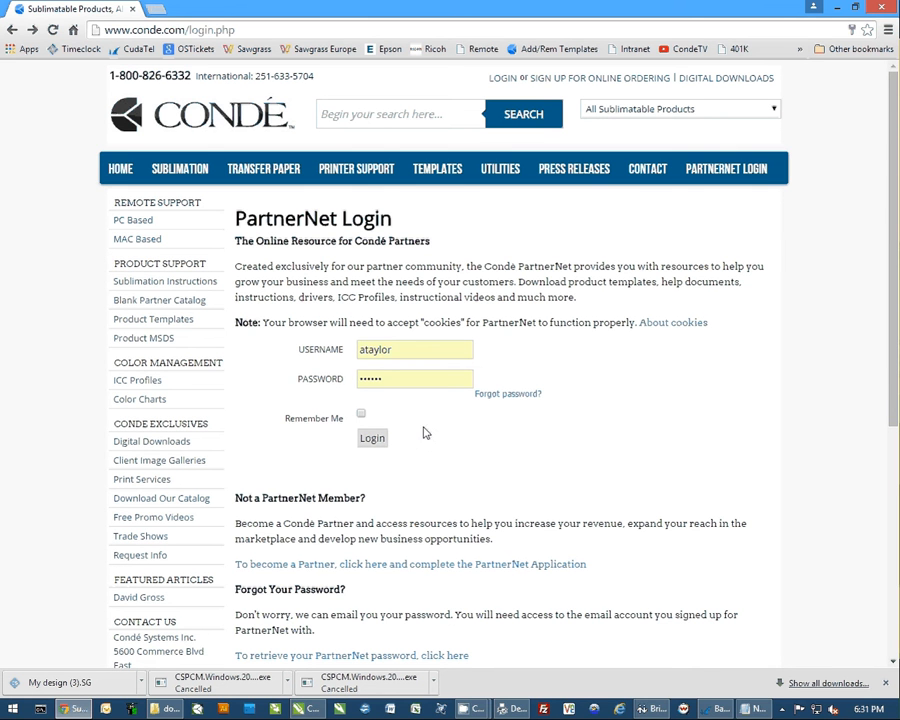
mouse_move(260, 512)
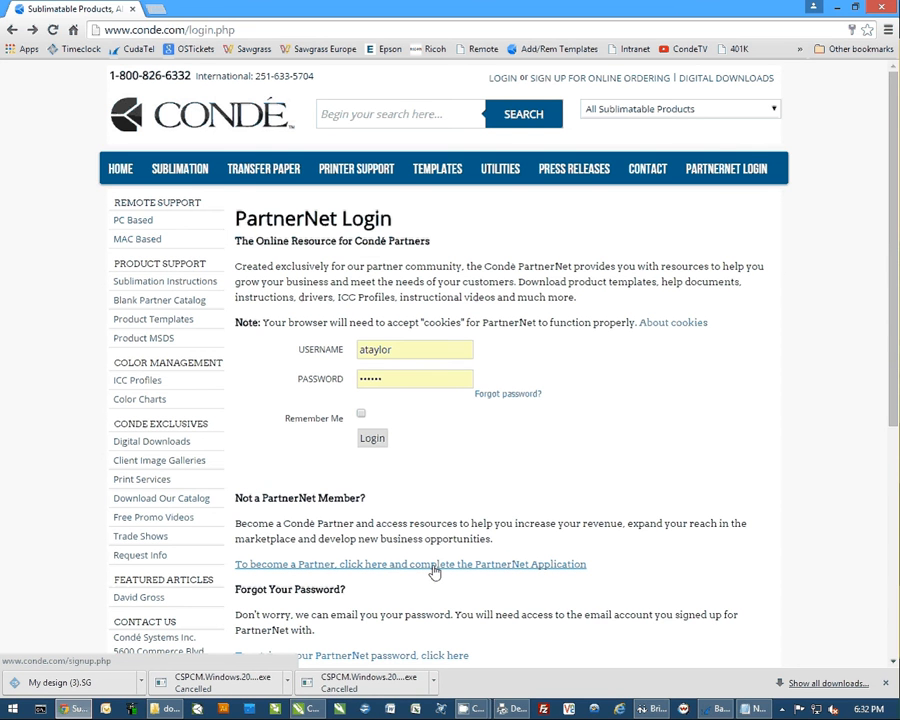
mouse_move(314, 568)
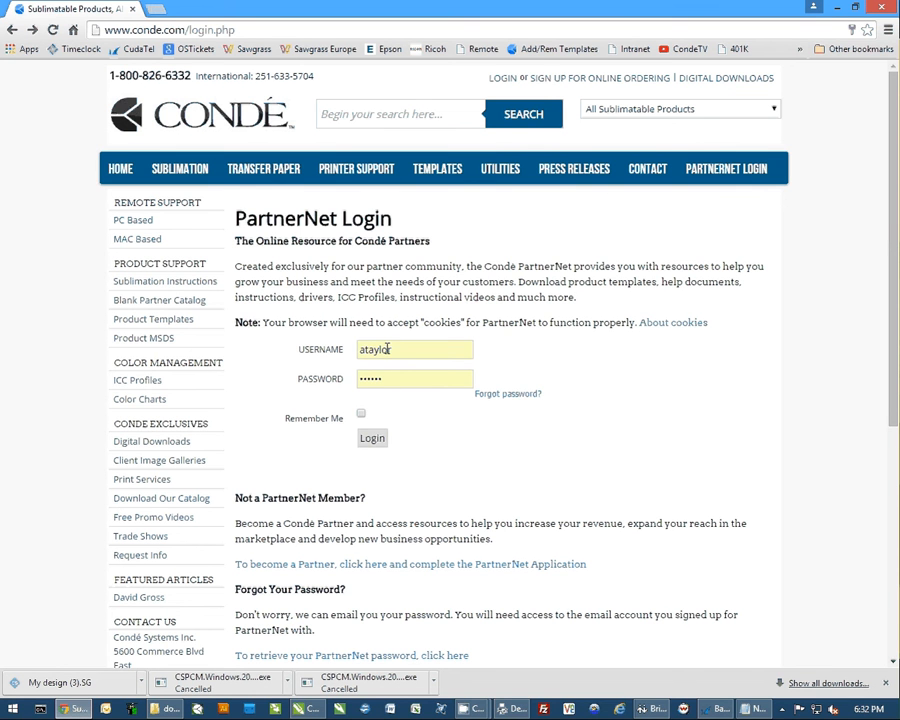
- Submit the PartnerNet credentials and land on the Successful Login page, ready to search the site
click(372, 438)
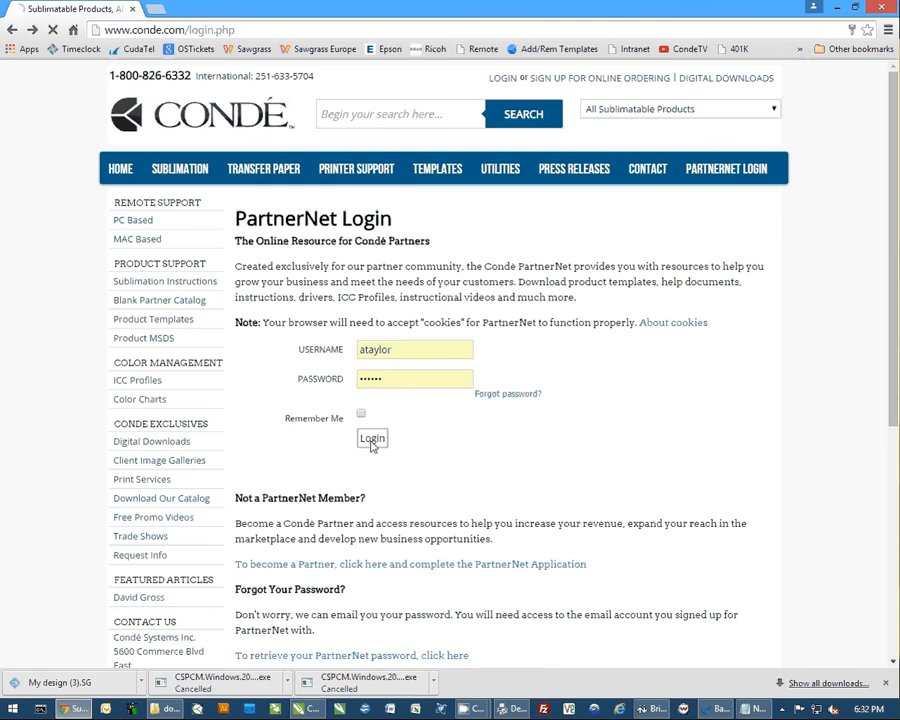
click(372, 440)
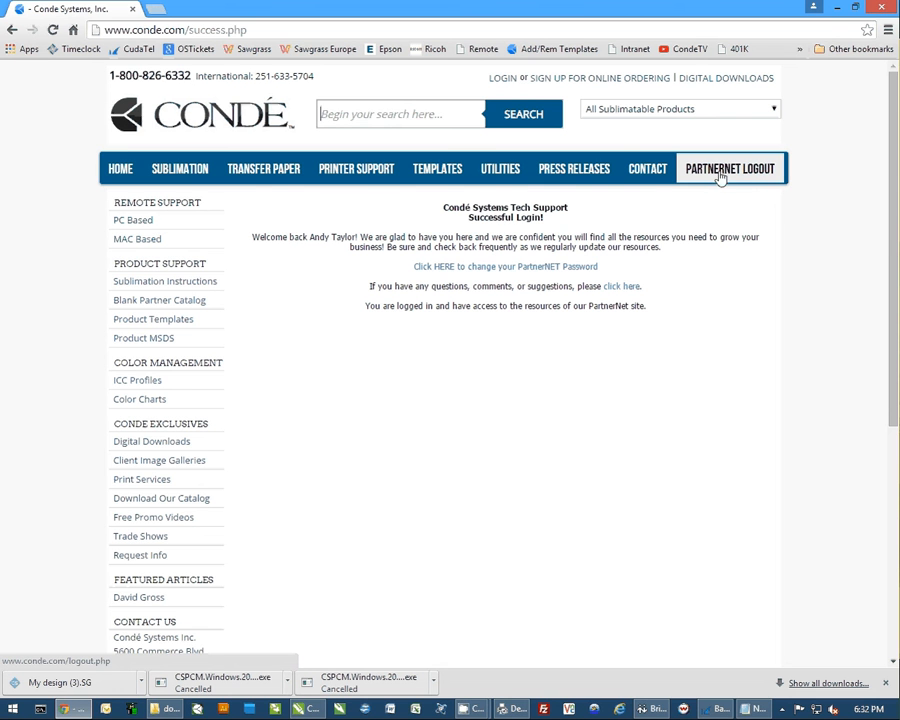
mouse_move(704, 176)
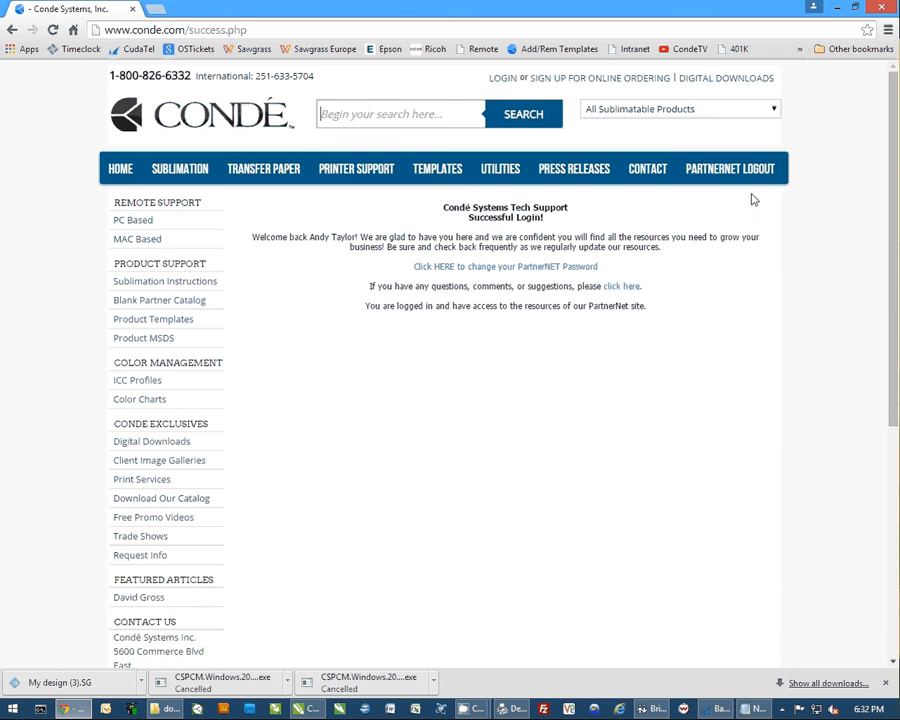
mouse_move(728, 168)
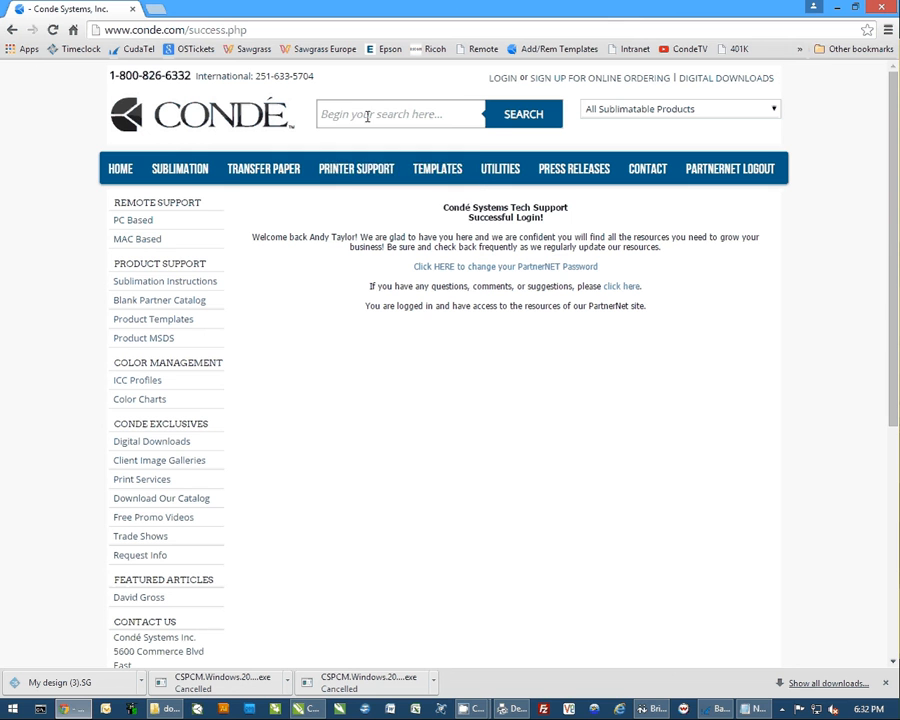
click(400, 112)
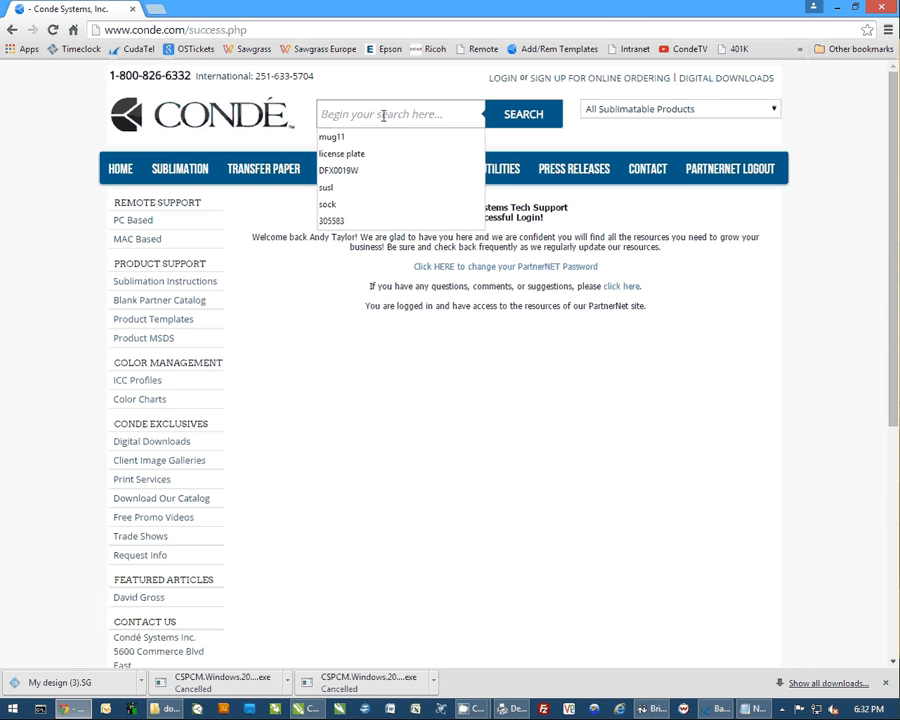
mouse_move(404, 76)
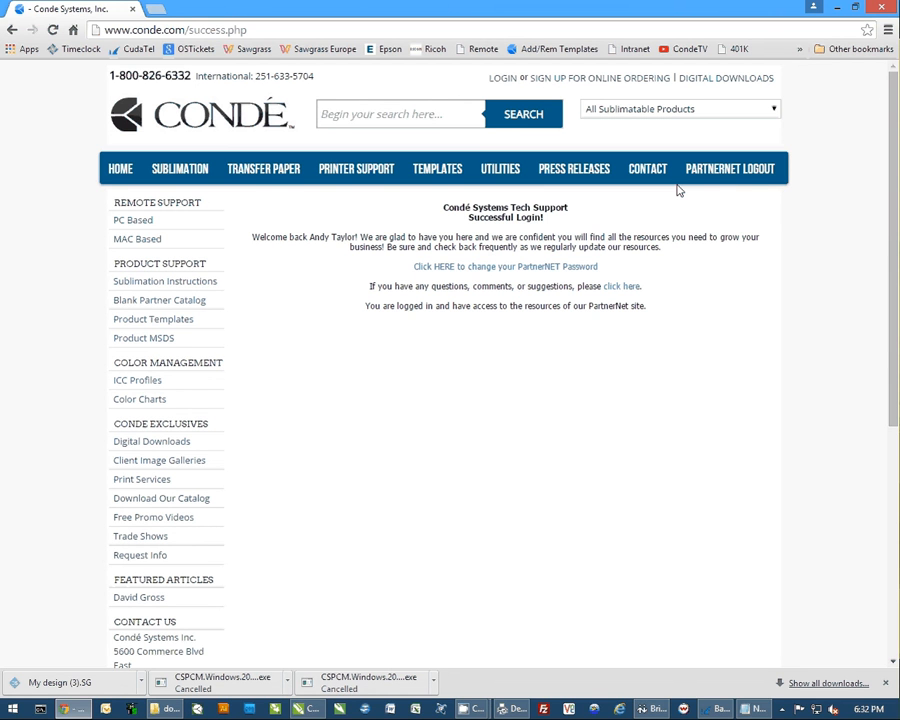
- Search the Condé site for 'license plate' and look through the returned results
text(licens)
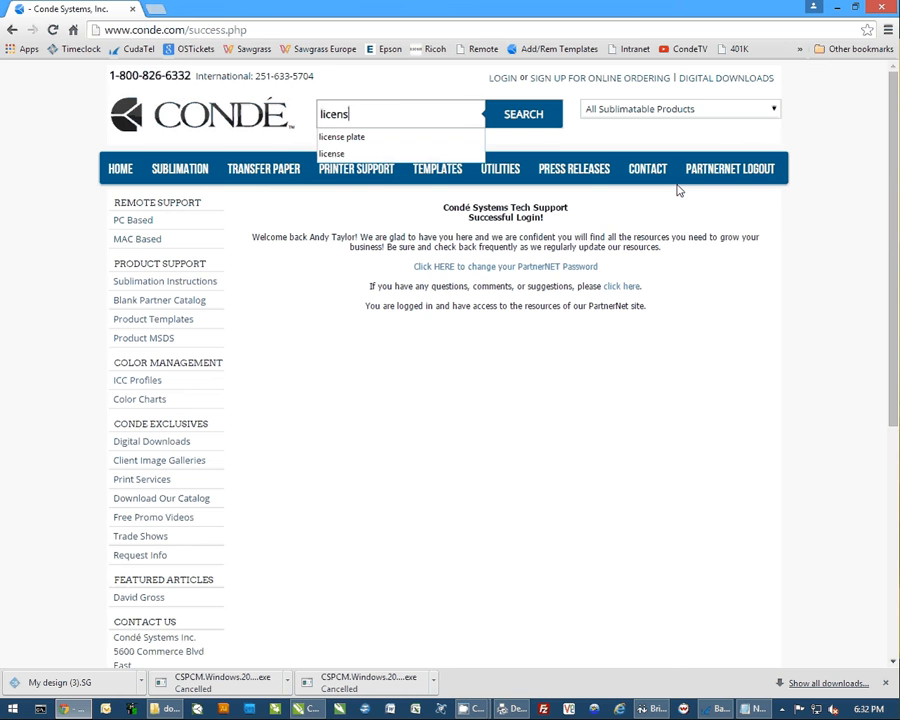
click(342, 136)
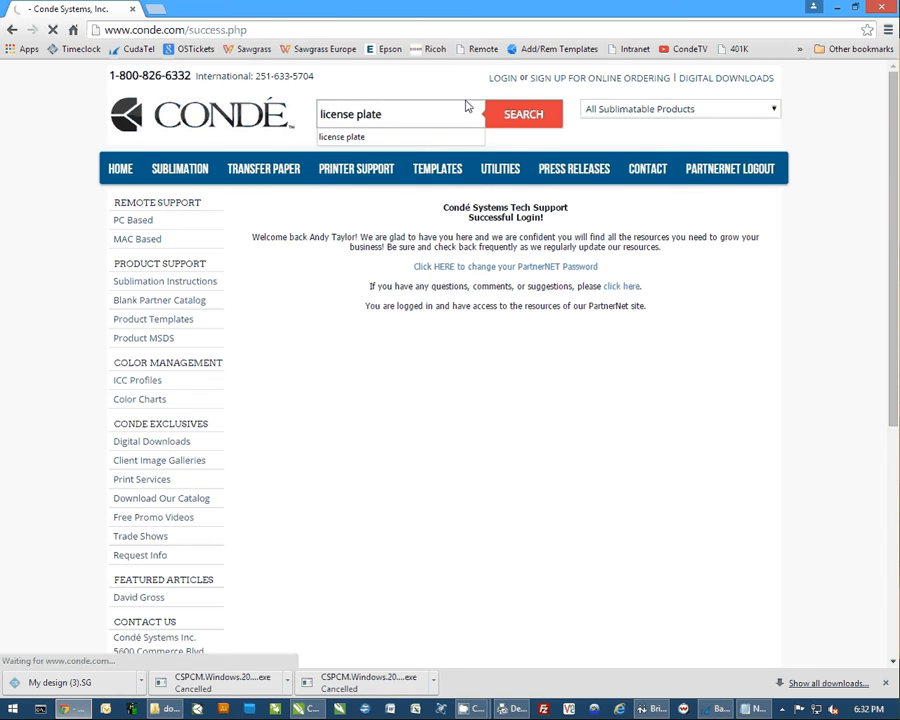
click(524, 112)
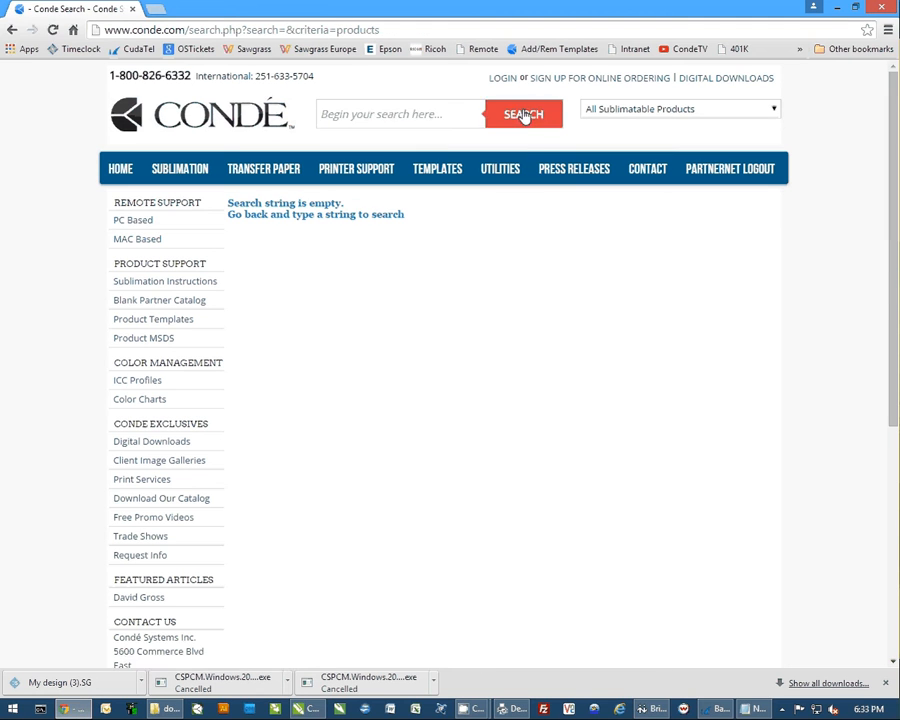
click(524, 112)
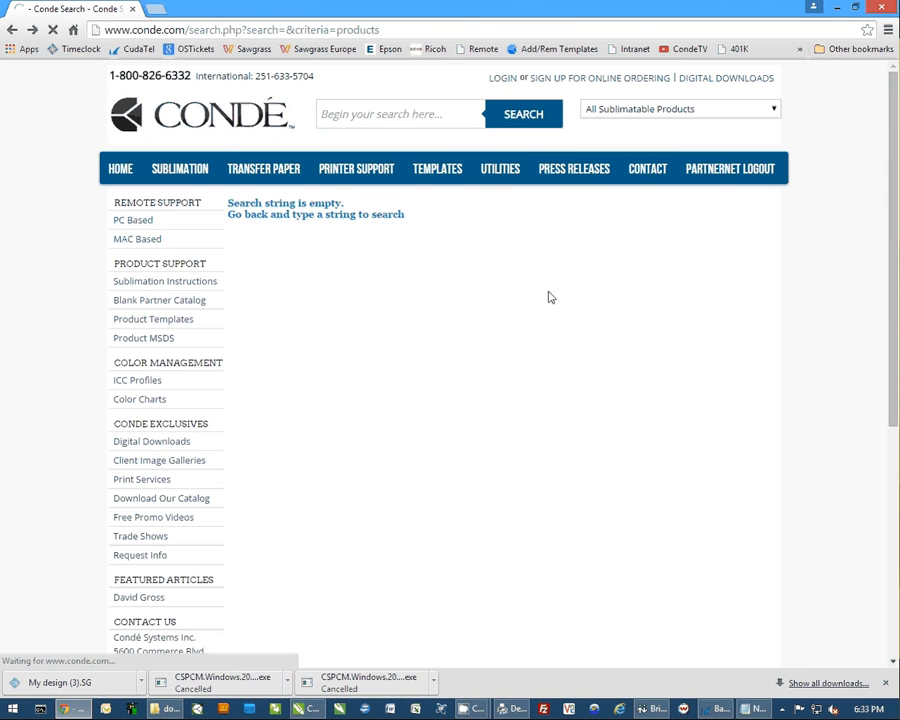
mouse_move(466, 318)
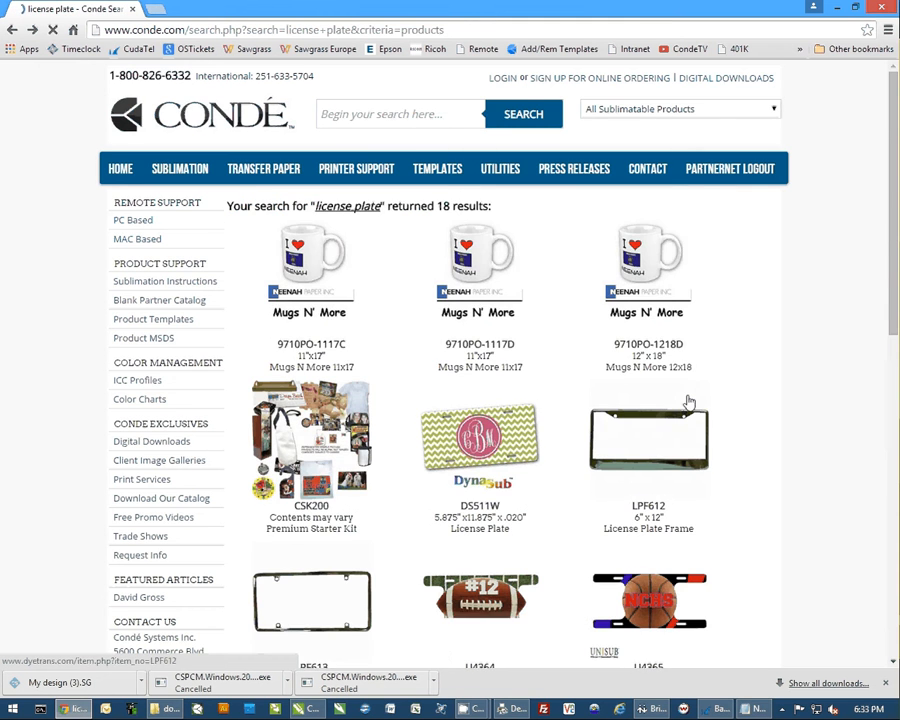
scroll(down, 3)
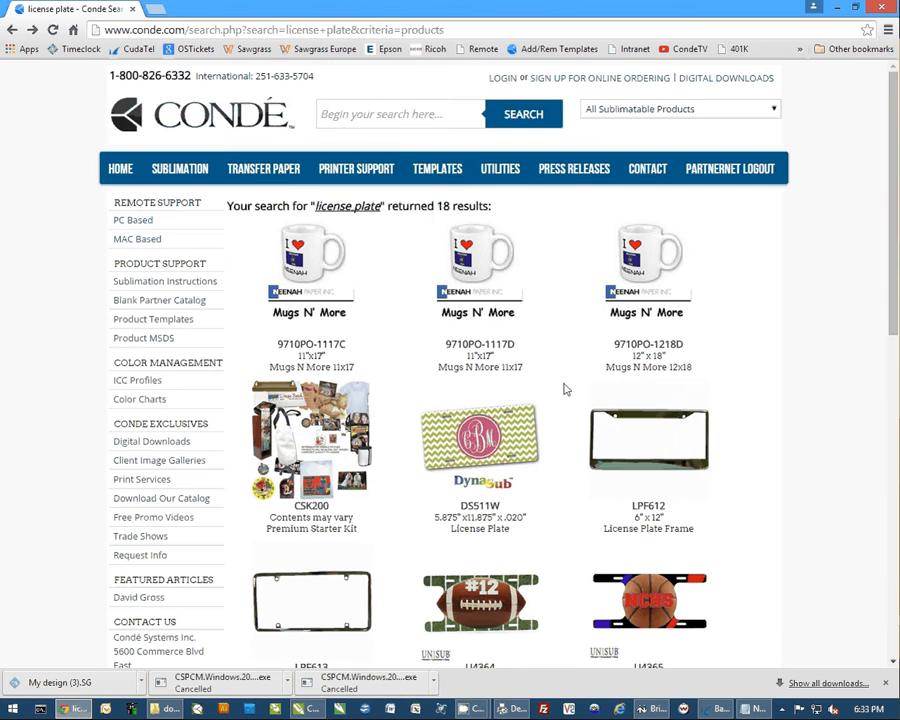
- Search instead for product code ds511w, returning the single DS511W license plate blank
click(400, 112)
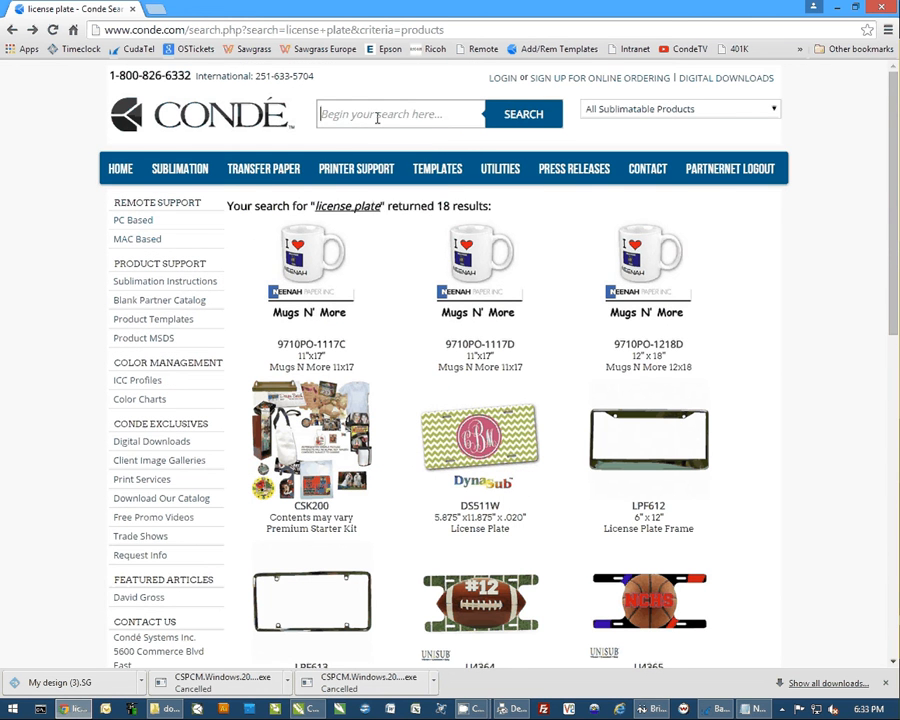
text(ds511w)
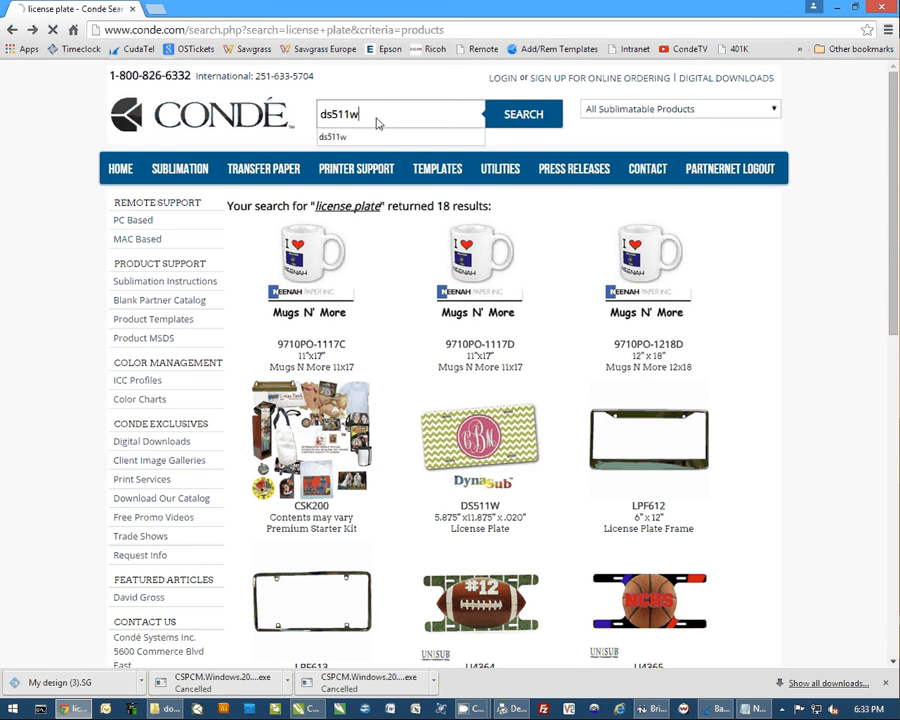
click(522, 112)
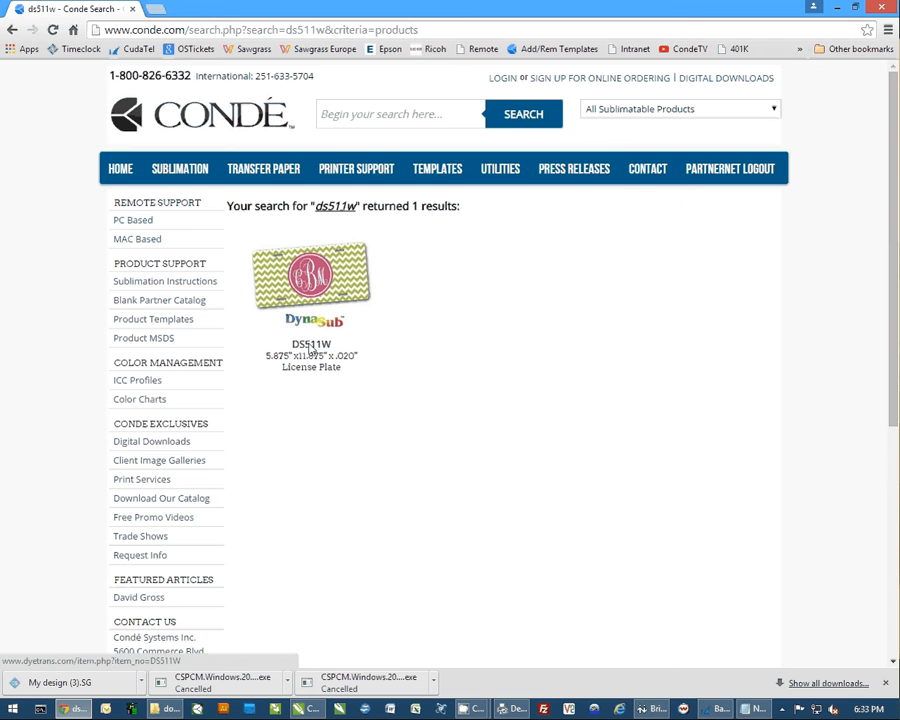
- Open the DS511W product page and show its Templates information
click(312, 276)
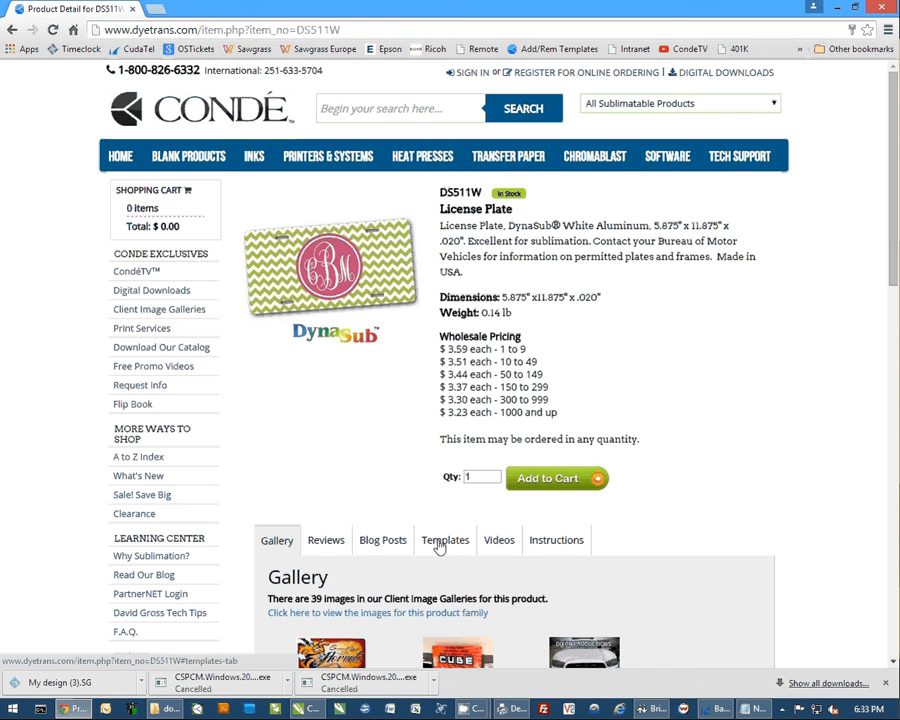
click(444, 540)
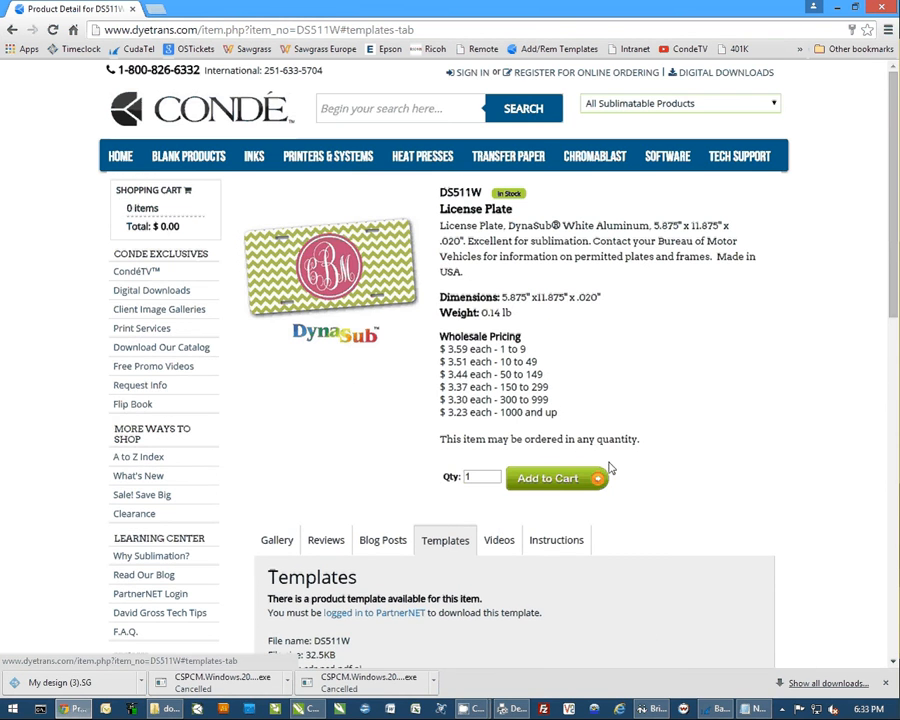
mouse_move(740, 156)
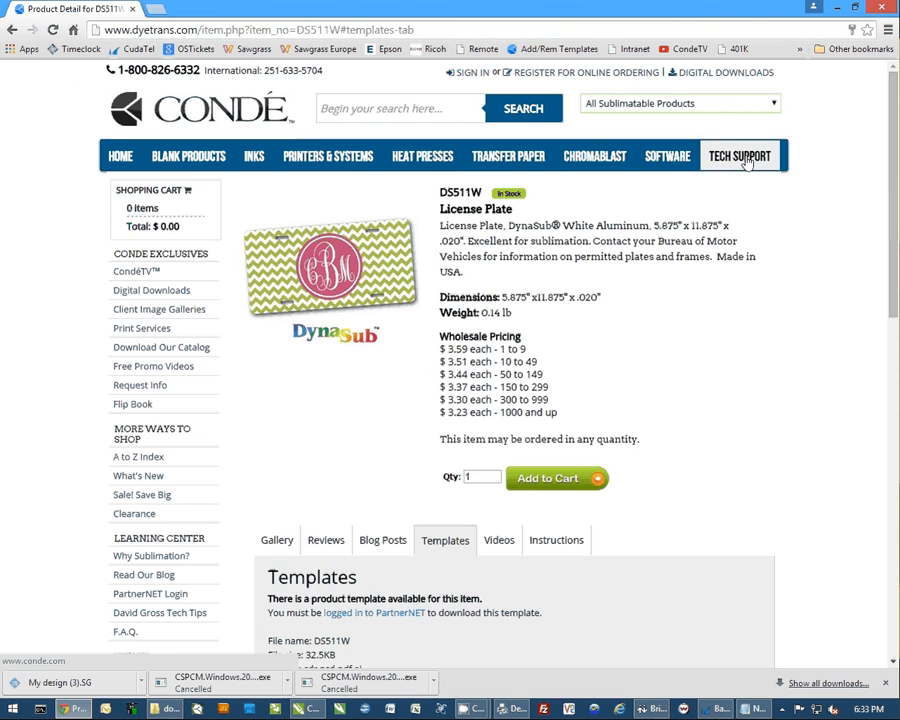
- Search the Condé template library for 'license plate' templates
click(740, 156)
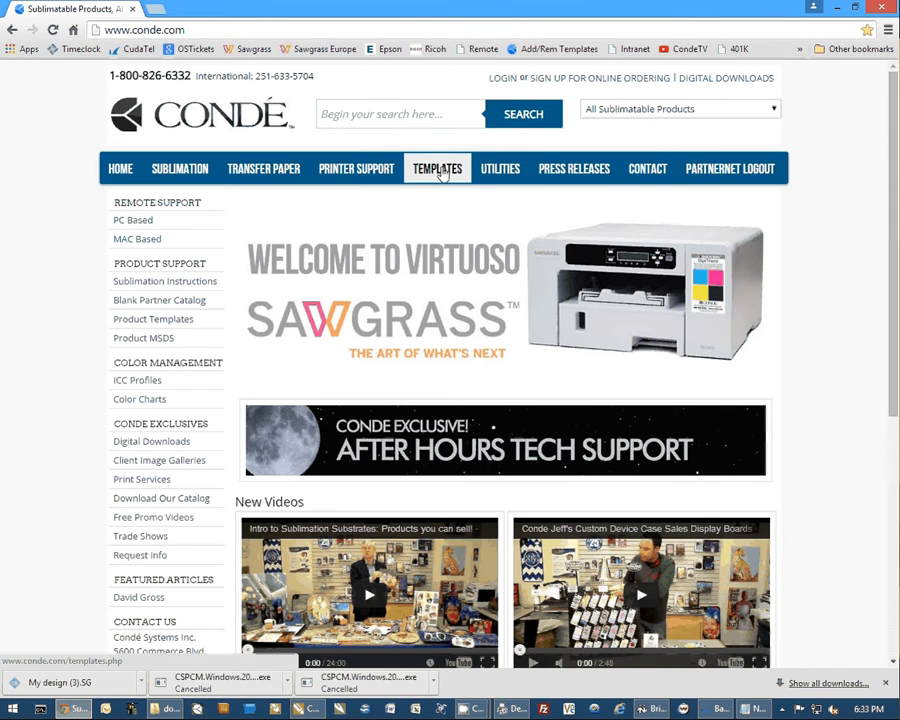
click(436, 168)
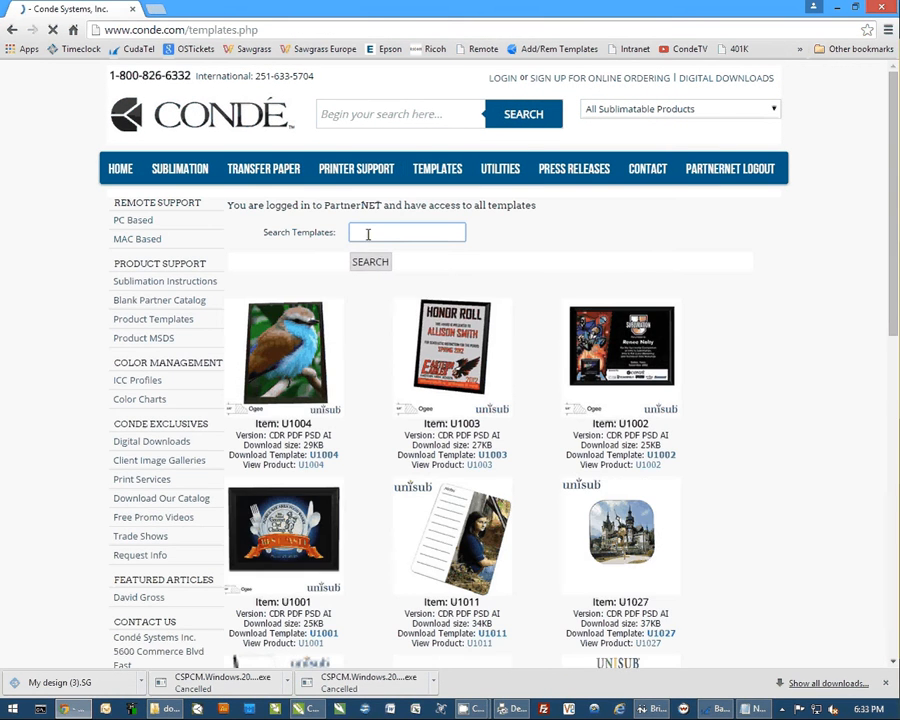
click(408, 232)
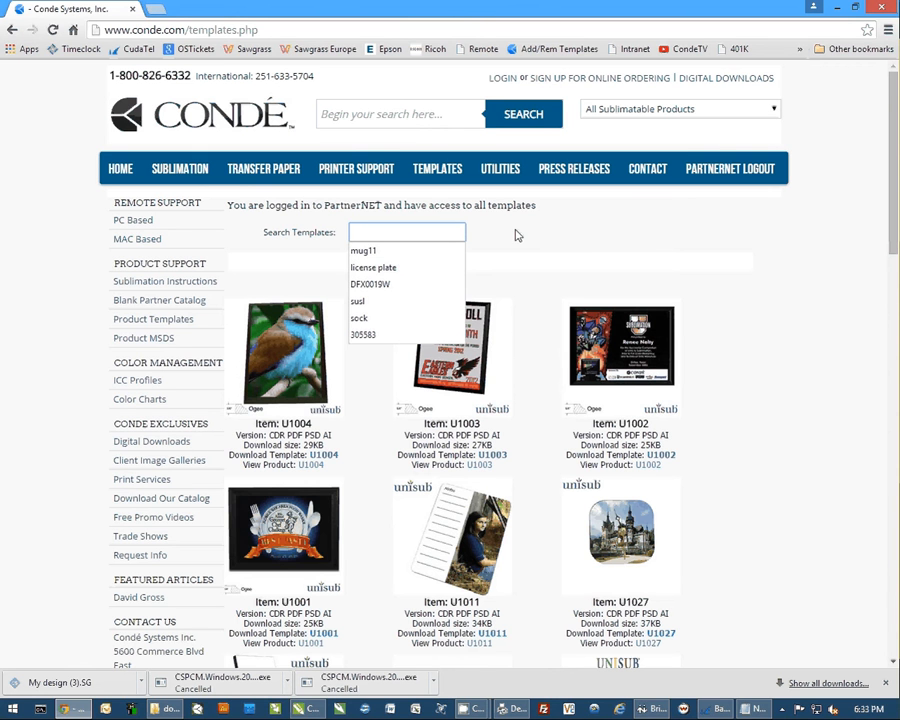
click(374, 268)
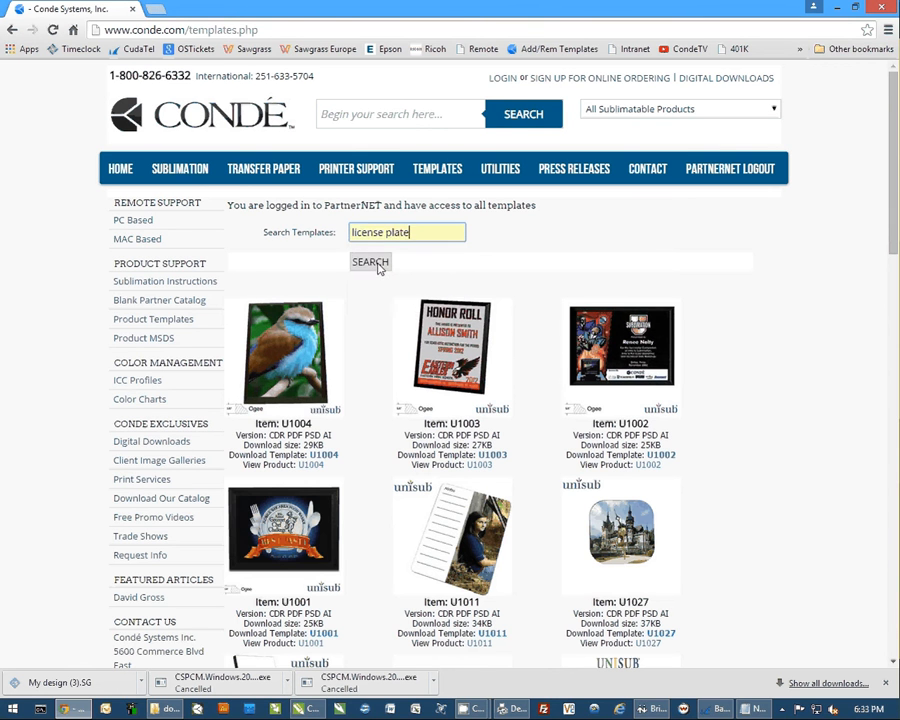
click(370, 260)
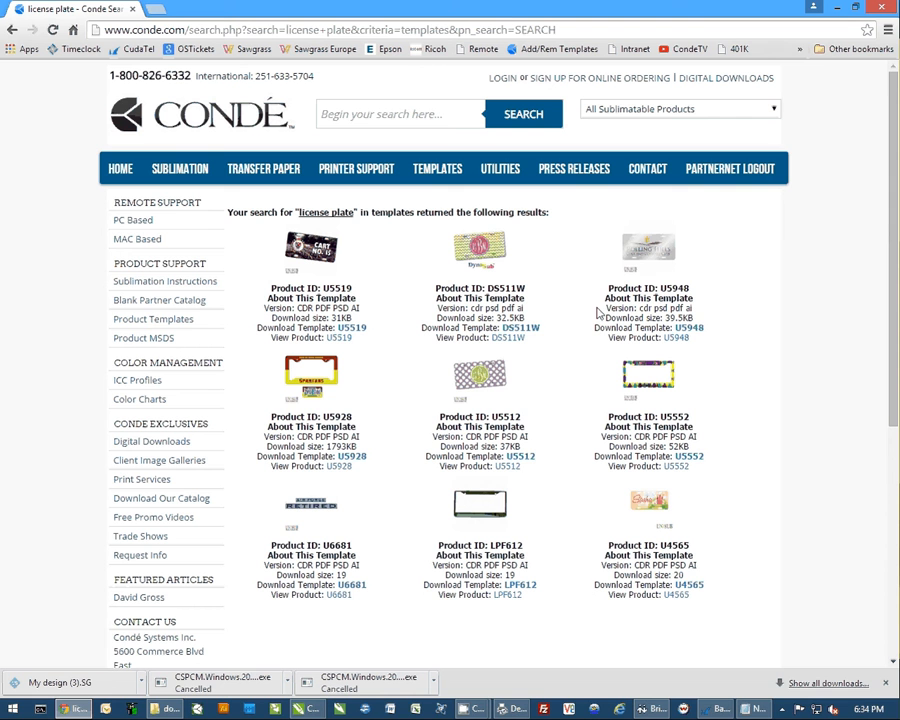
mouse_move(474, 552)
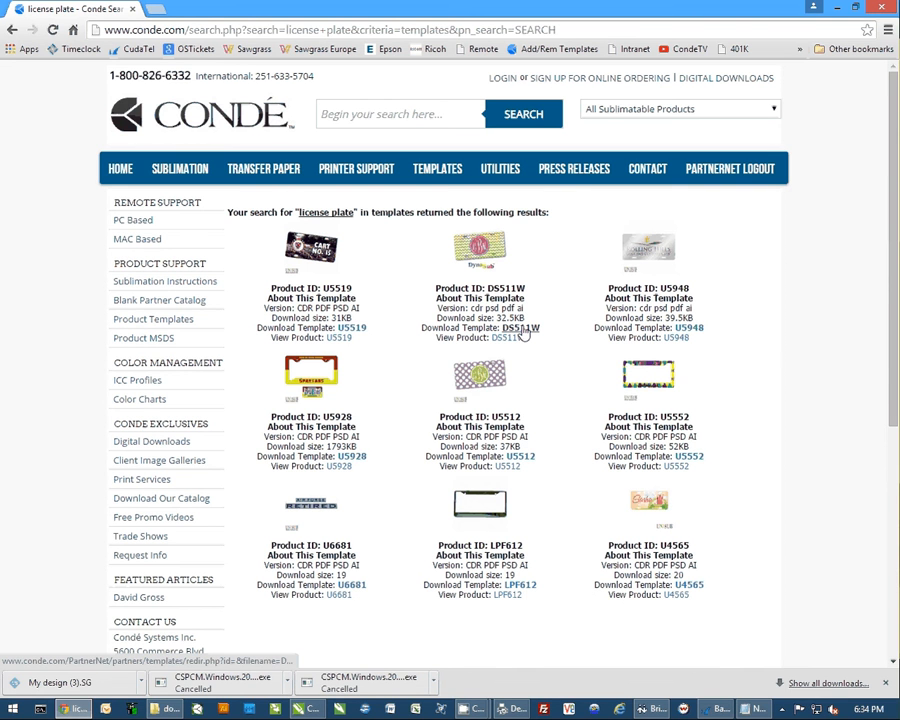
- Download the DS511W template archive and open the zip listing its AI, CDR, PDF and PSD files
click(520, 328)
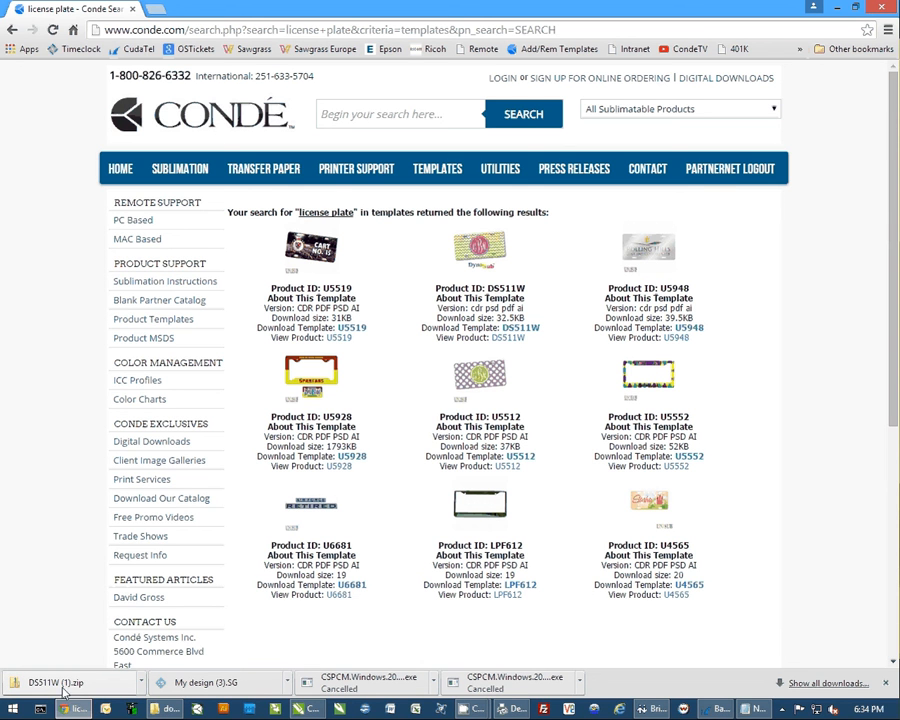
mouse_move(98, 684)
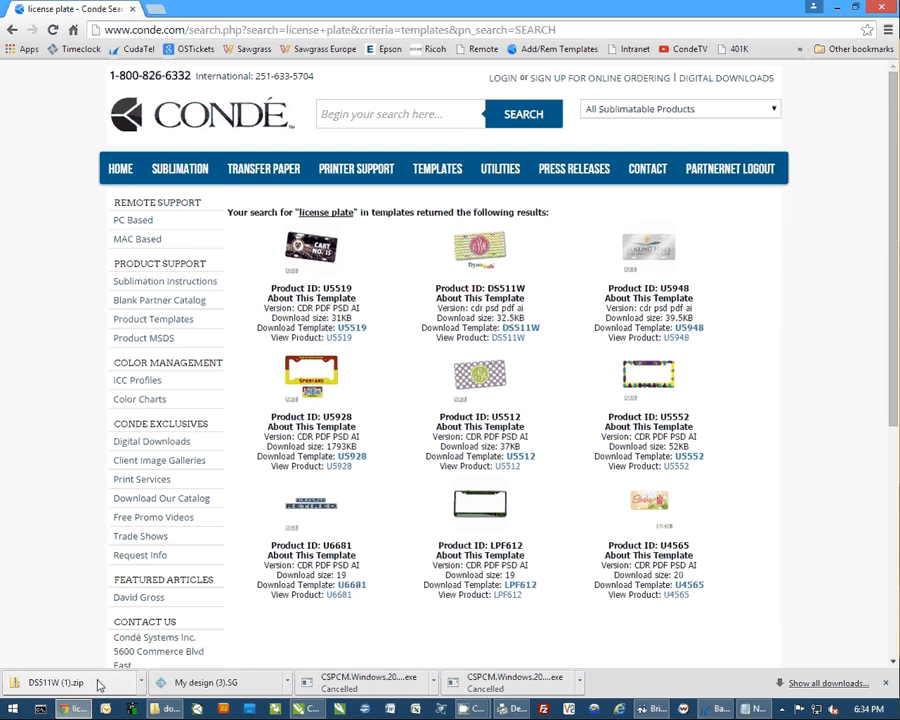
click(56, 684)
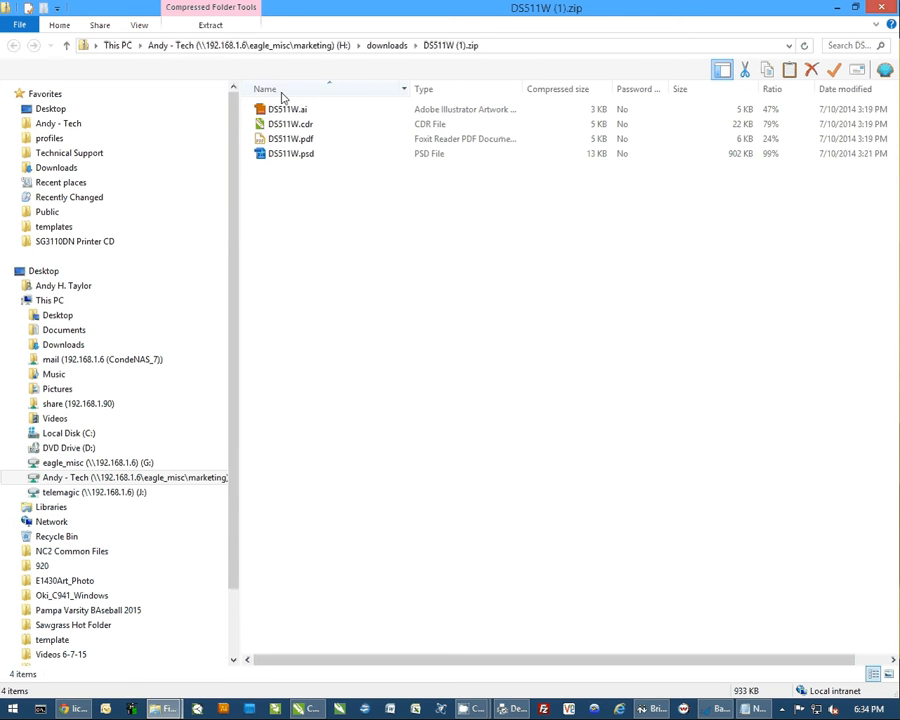
- Select DS511W.cdr in the archive and open it in CorelDRAW, showing the blank plate outline
click(290, 108)
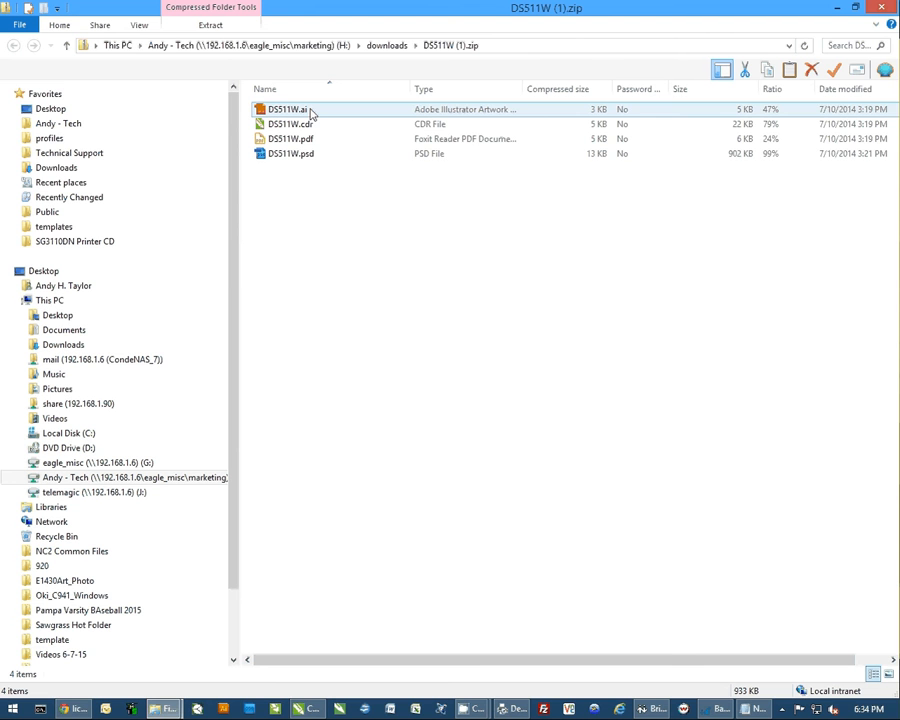
click(292, 152)
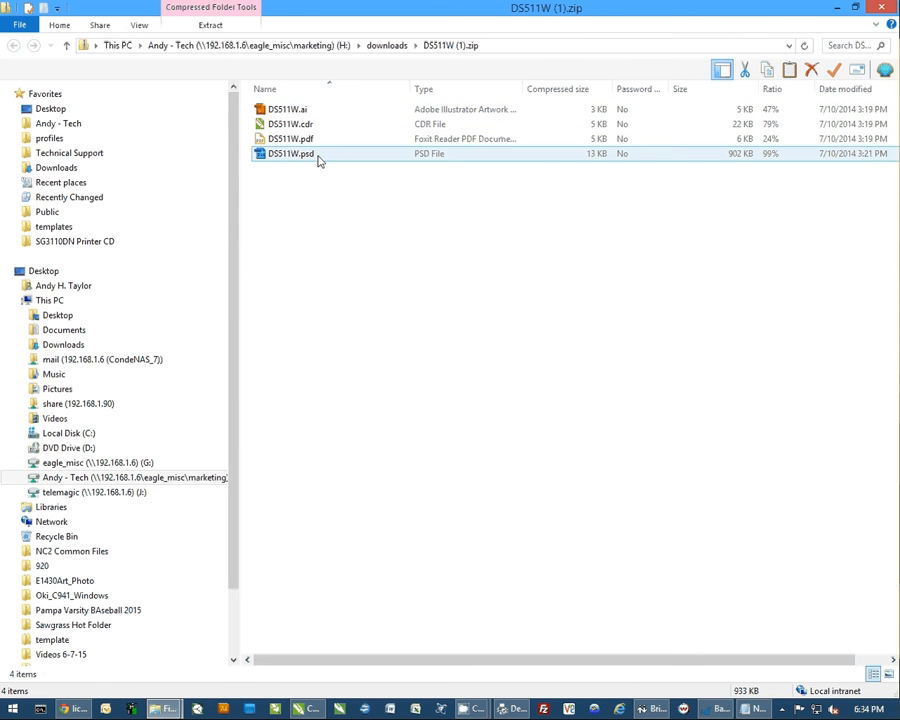
click(290, 138)
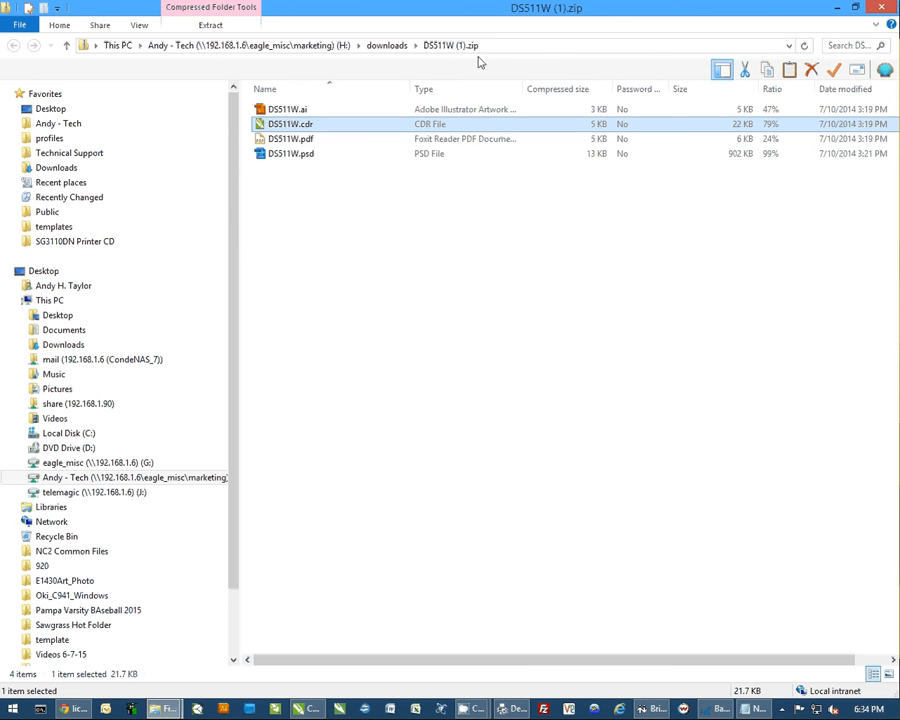
mouse_move(384, 76)
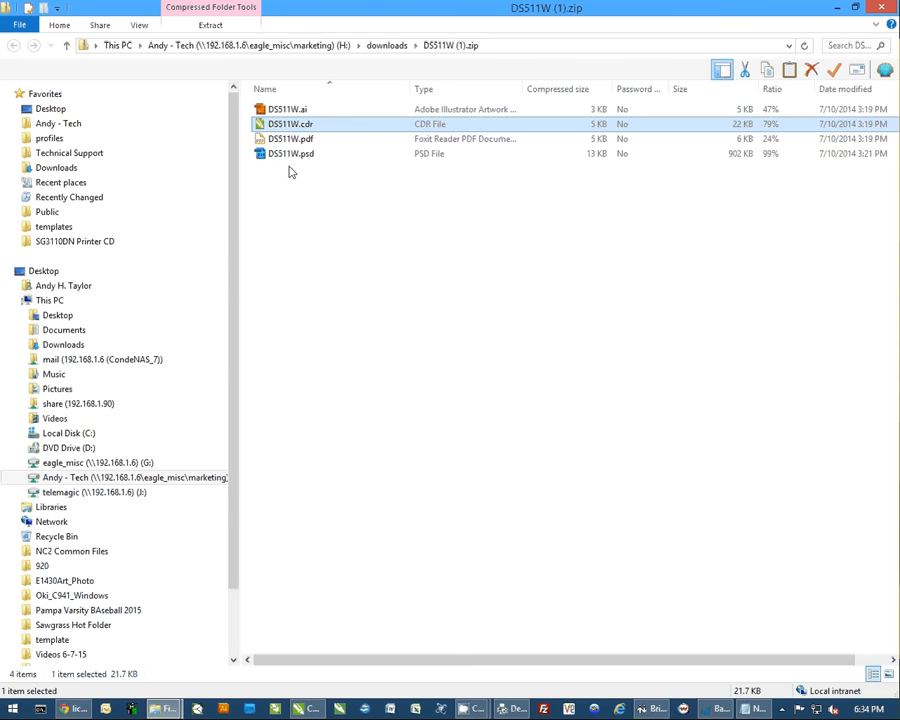
click(290, 138)
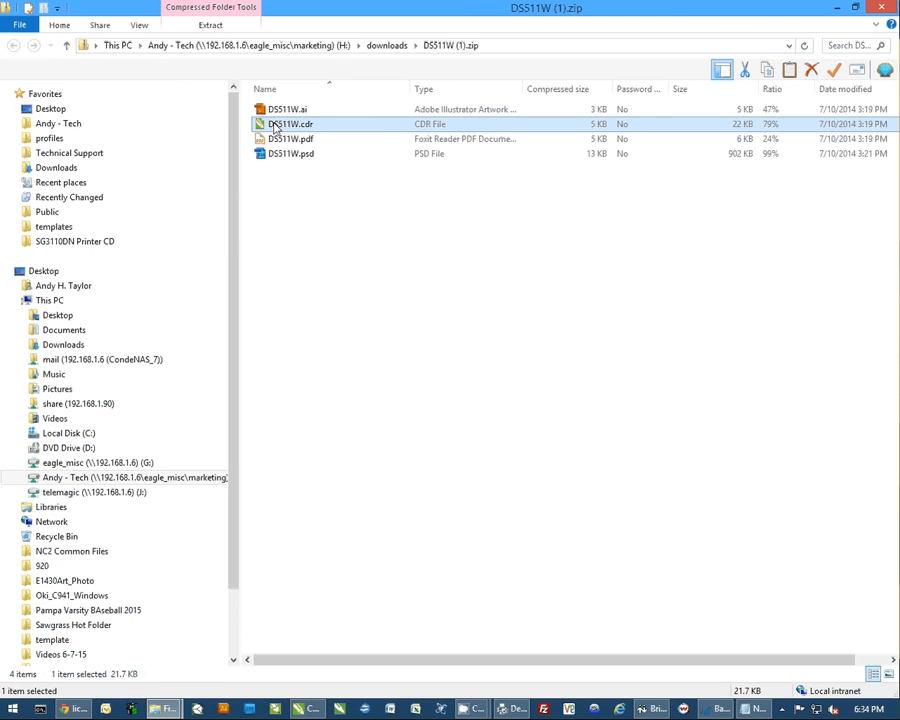
right_click(290, 124)
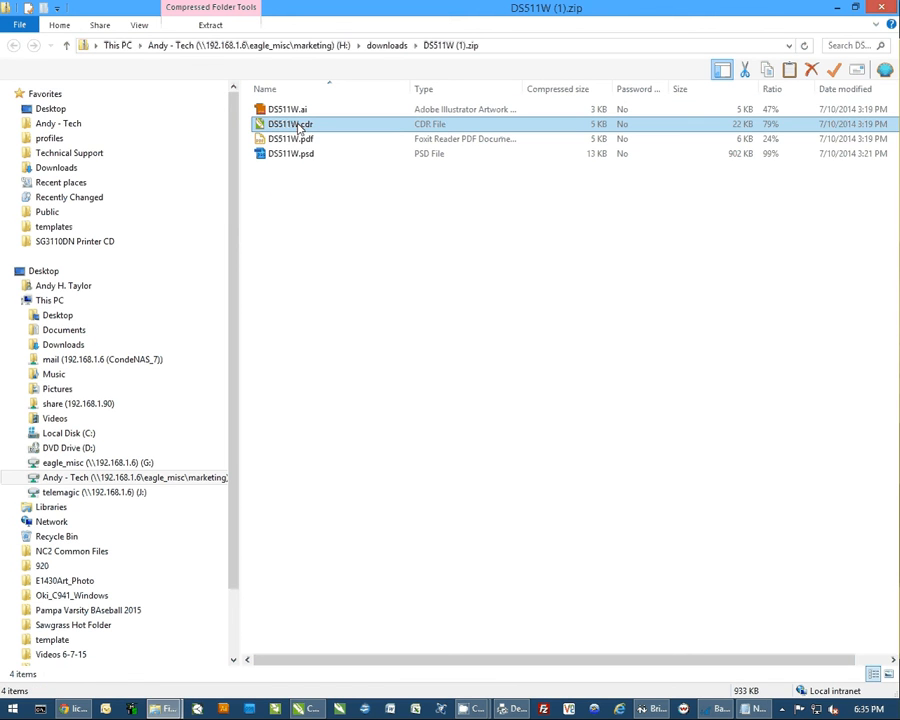
double_click(292, 124)
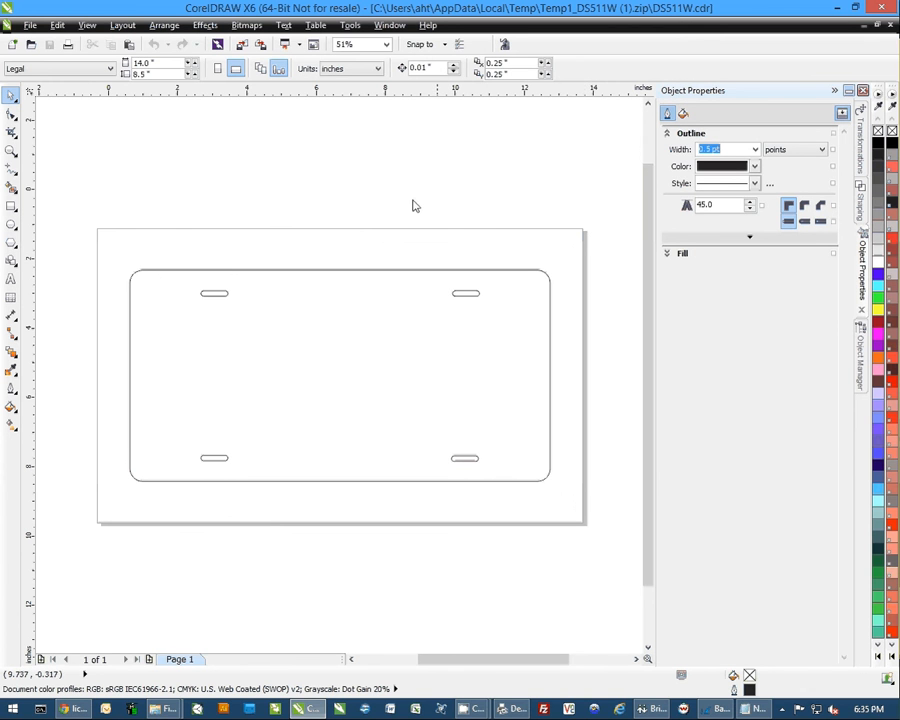
mouse_move(324, 212)
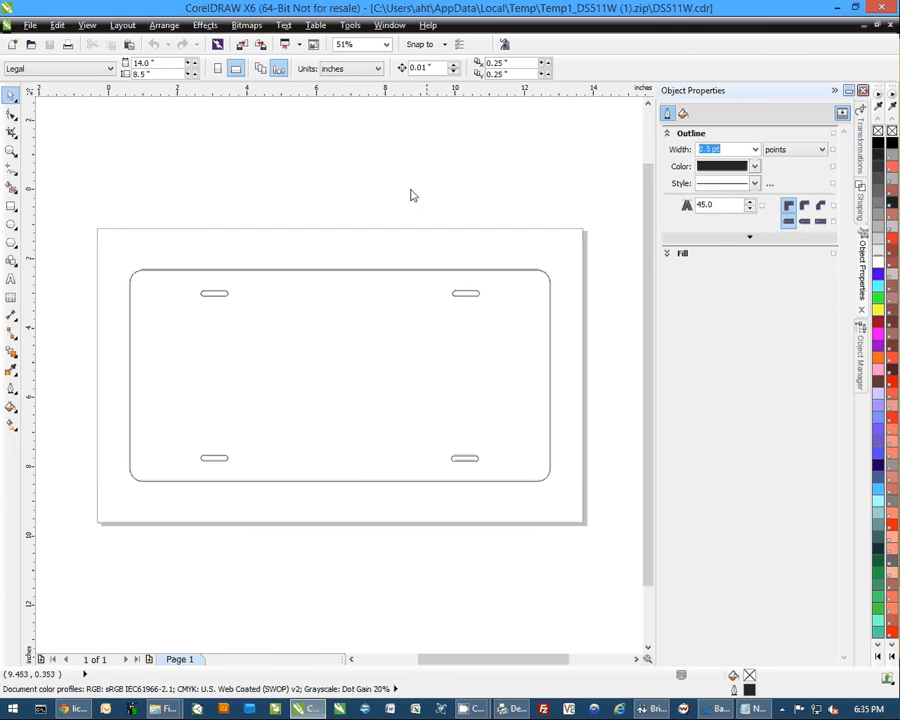
mouse_move(332, 370)
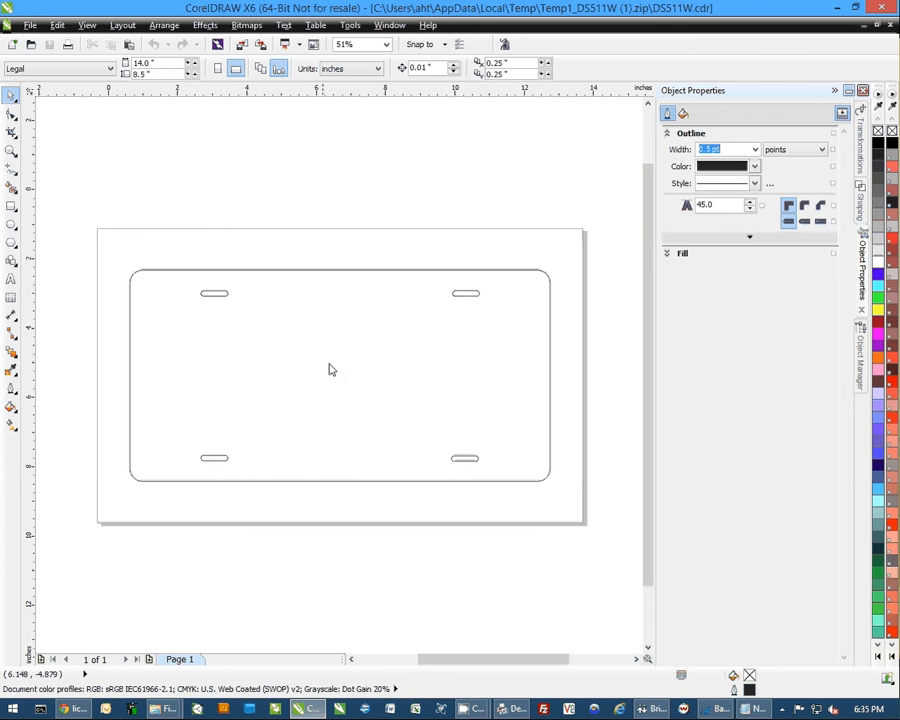
mouse_move(324, 362)
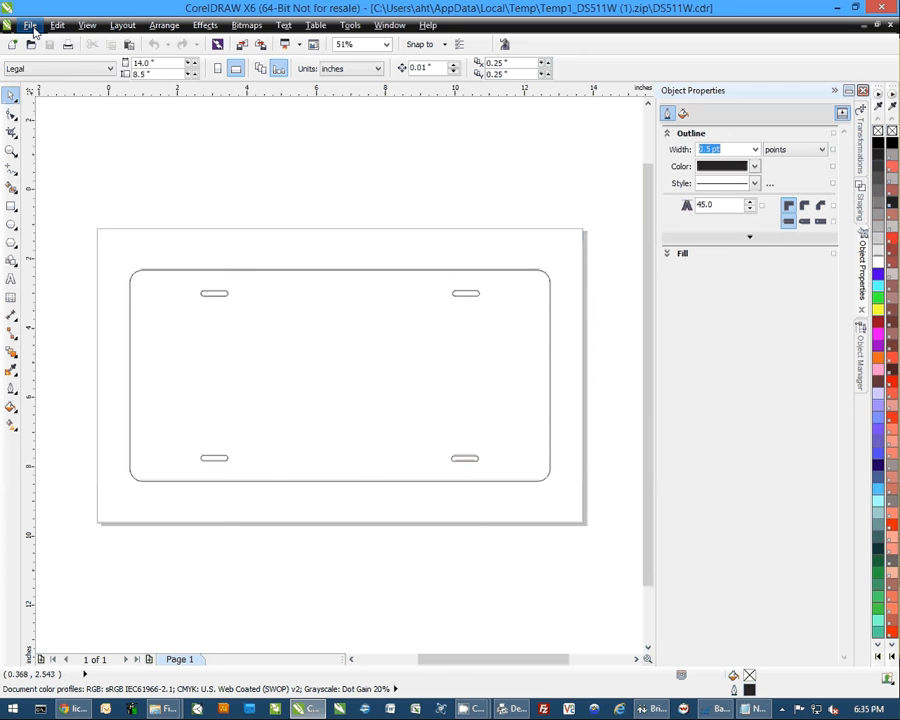
- Import the 1.jpg quatrefoil pattern image from the Desktop onto the plate template
click(30, 24)
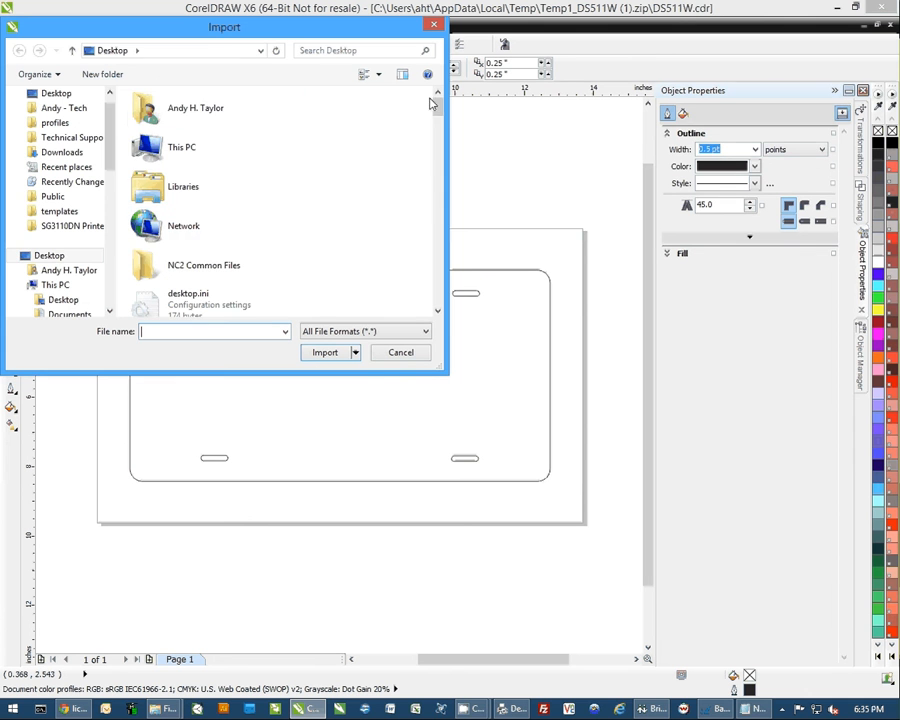
scroll(down, 3)
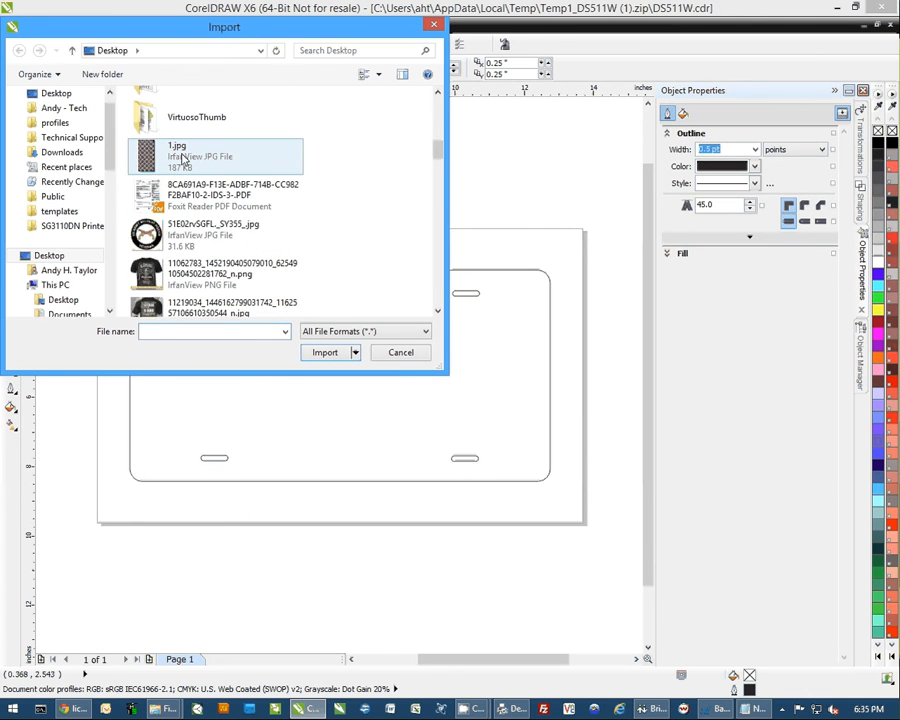
click(324, 352)
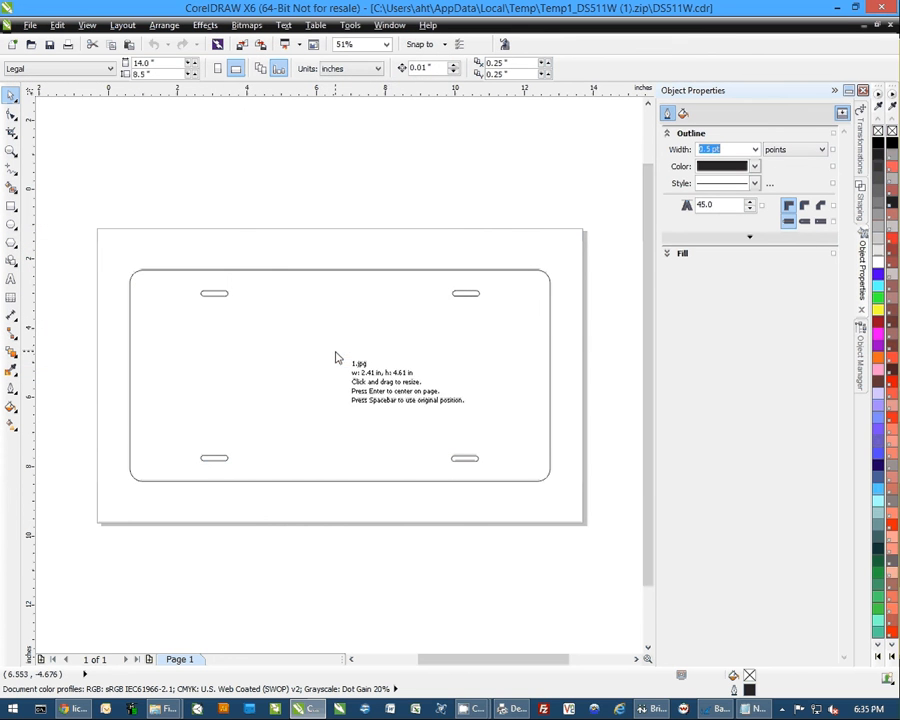
mouse_move(214, 222)
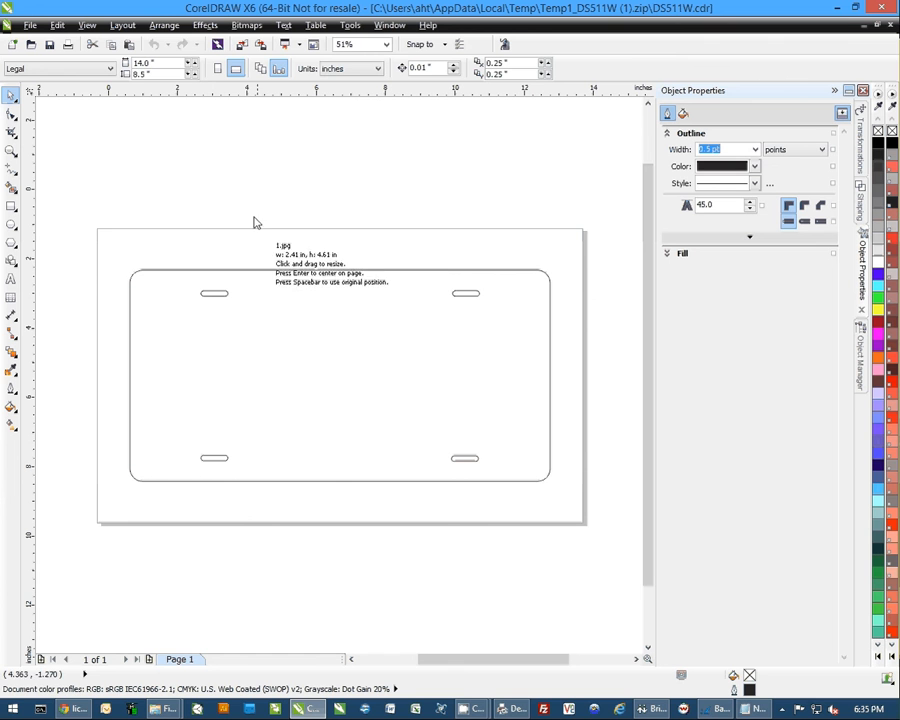
mouse_move(284, 200)
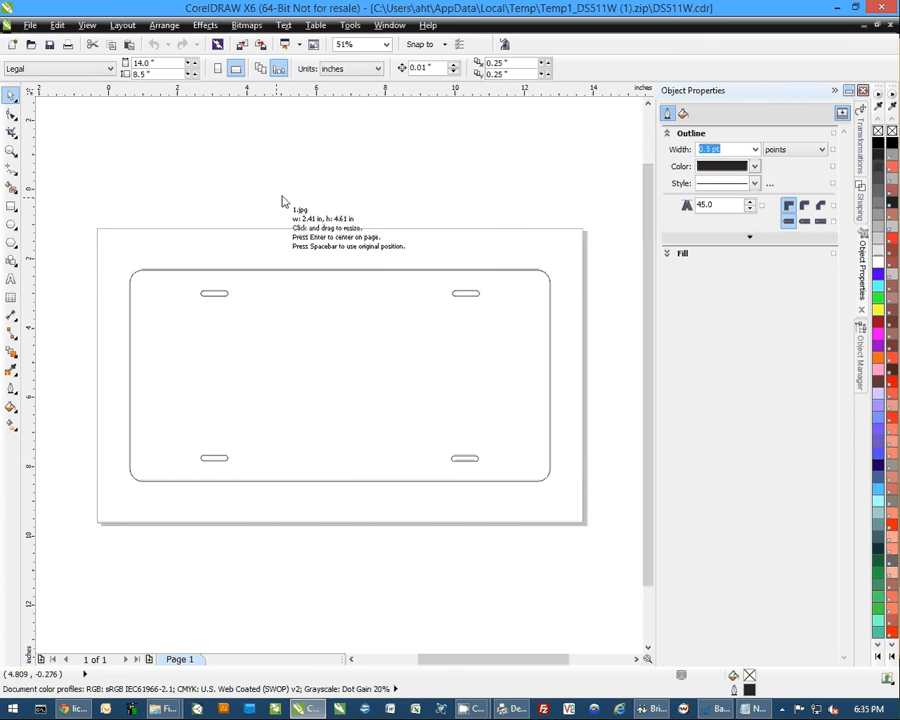
mouse_move(324, 188)
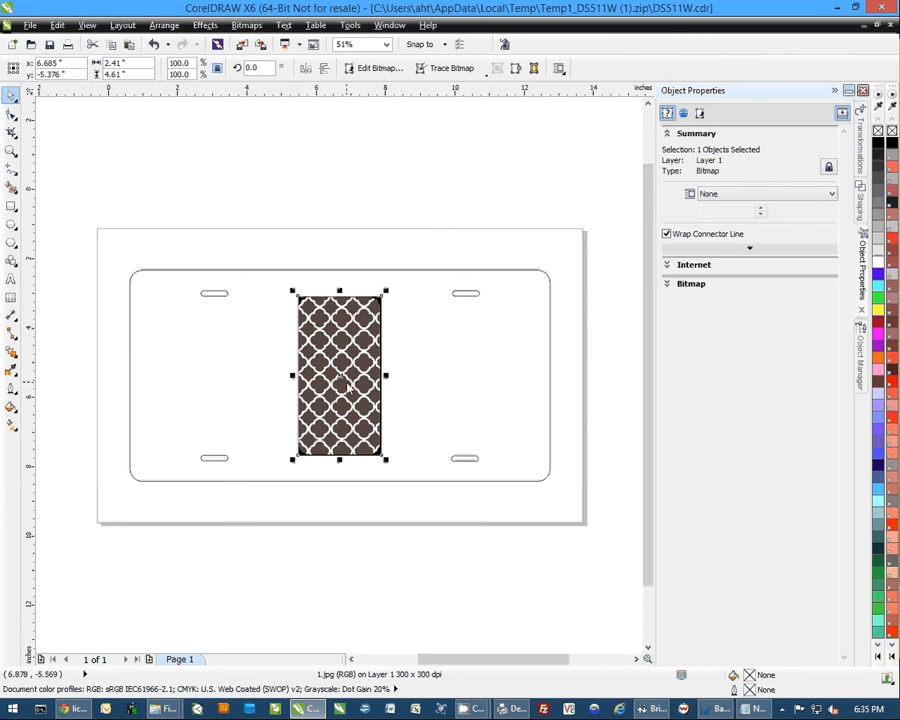
mouse_move(370, 312)
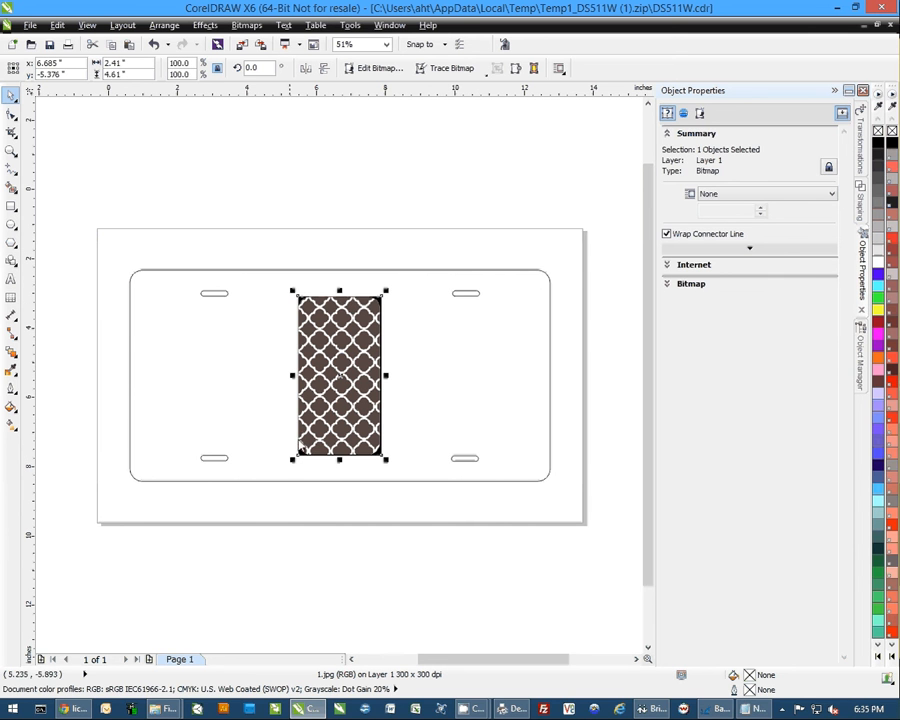
mouse_move(336, 268)
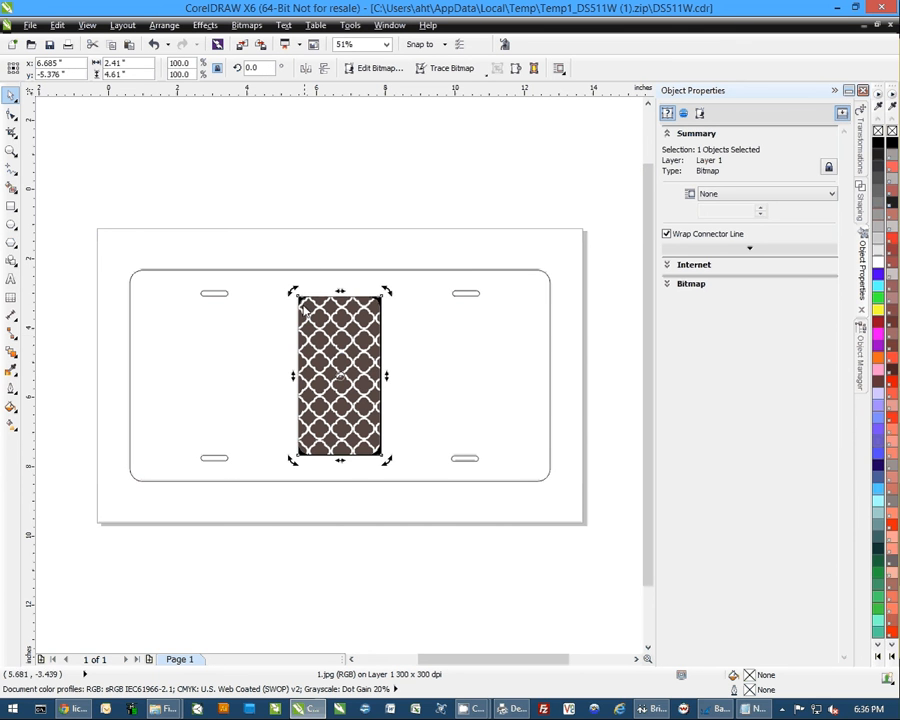
- Rotate the quatrefoil bitmap to lie lengthwise and size it to the plate, leaving the outline below
drag(388, 292, 408, 284)
text(90)
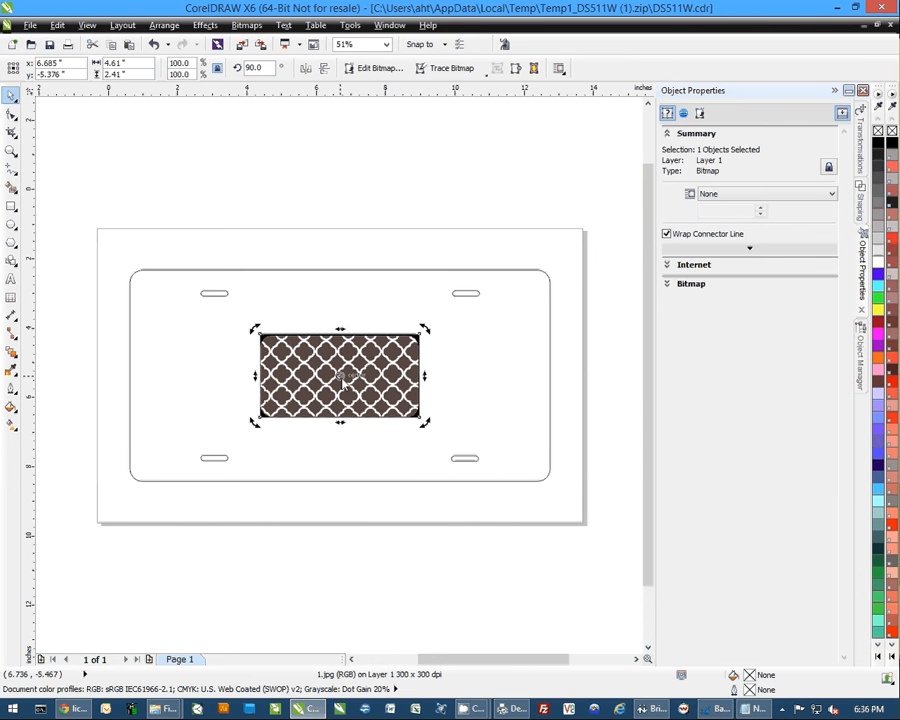
click(338, 376)
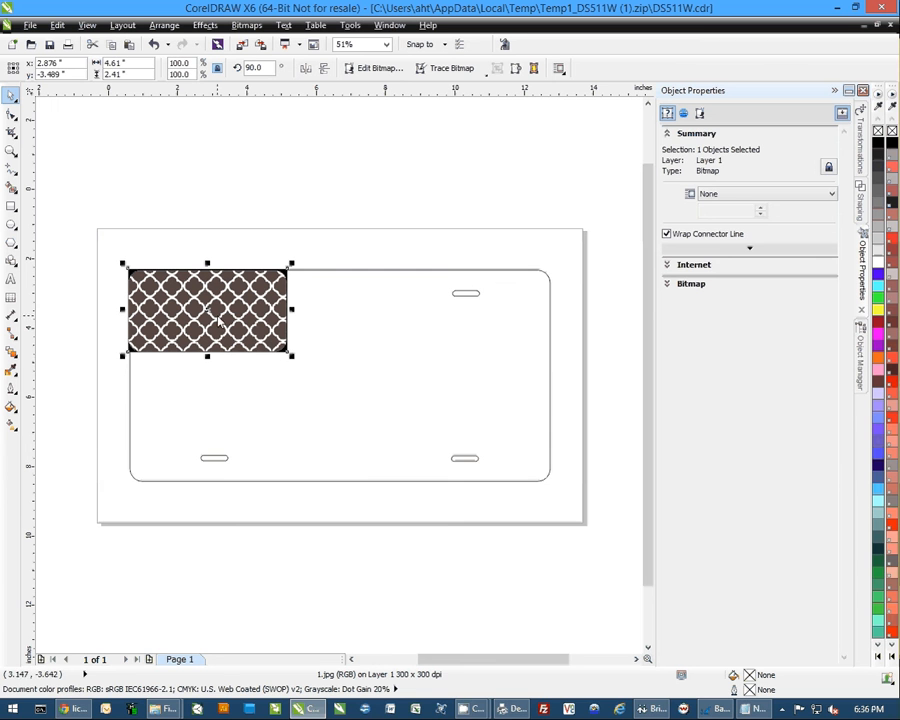
mouse_move(296, 364)
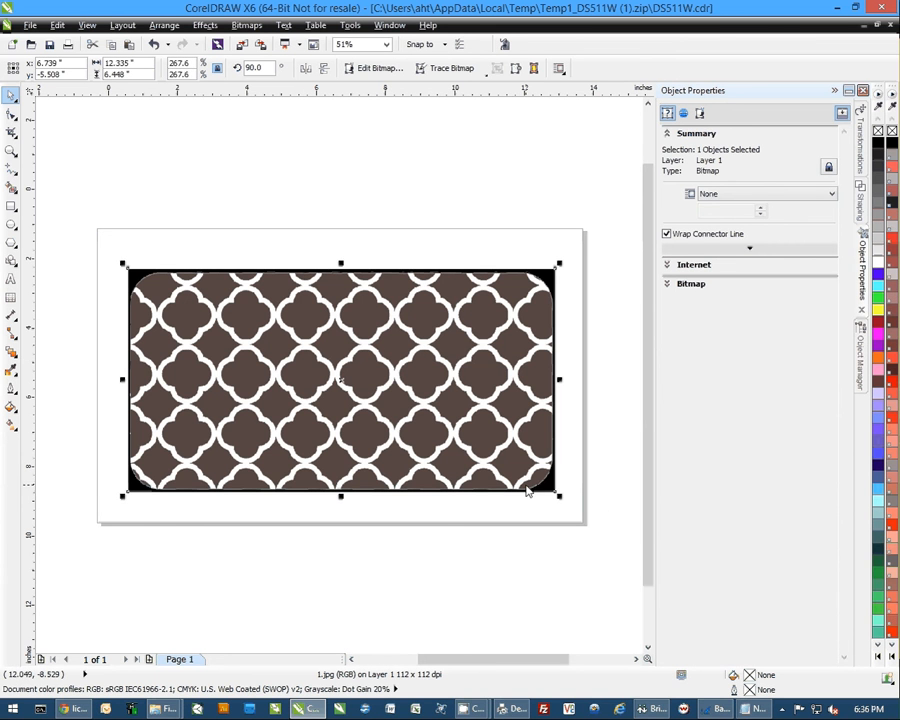
mouse_move(564, 502)
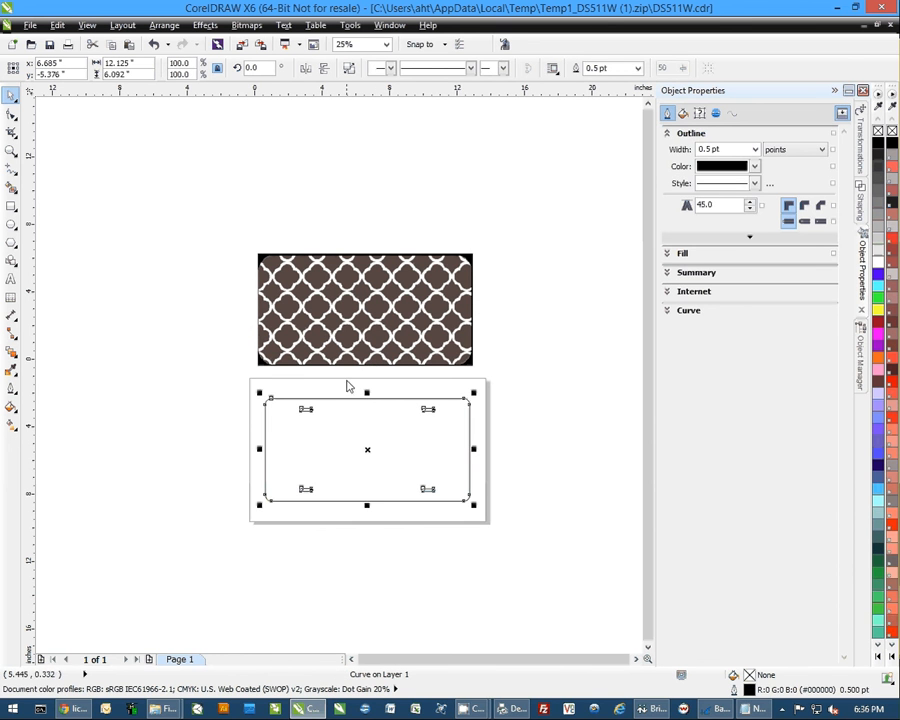
- PowerClip the pattern inside the plate shape and add large cyan 'AHT' text over it
click(364, 308)
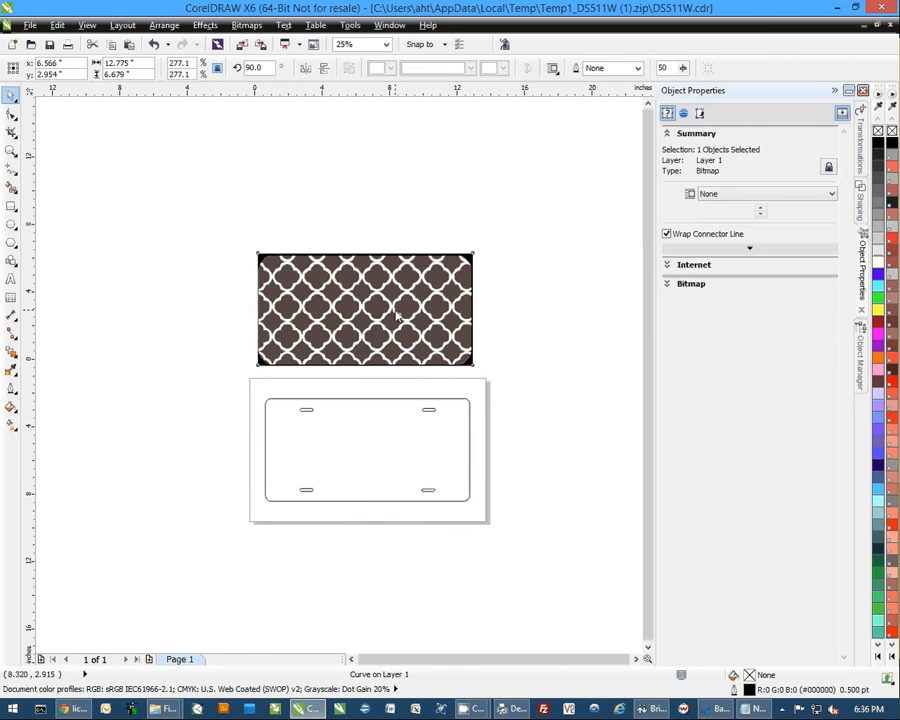
click(364, 310)
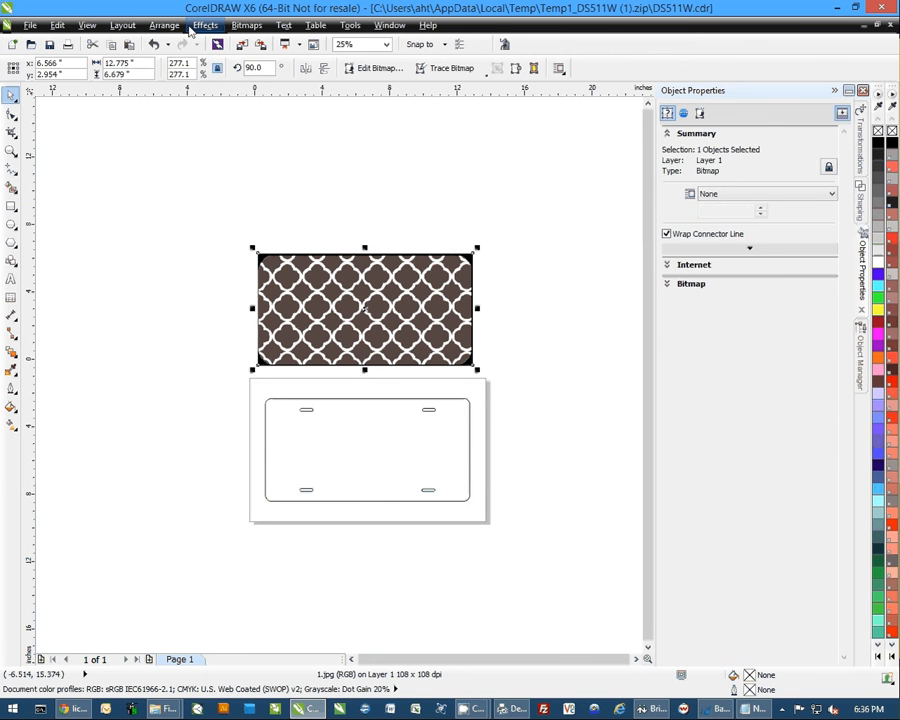
click(204, 24)
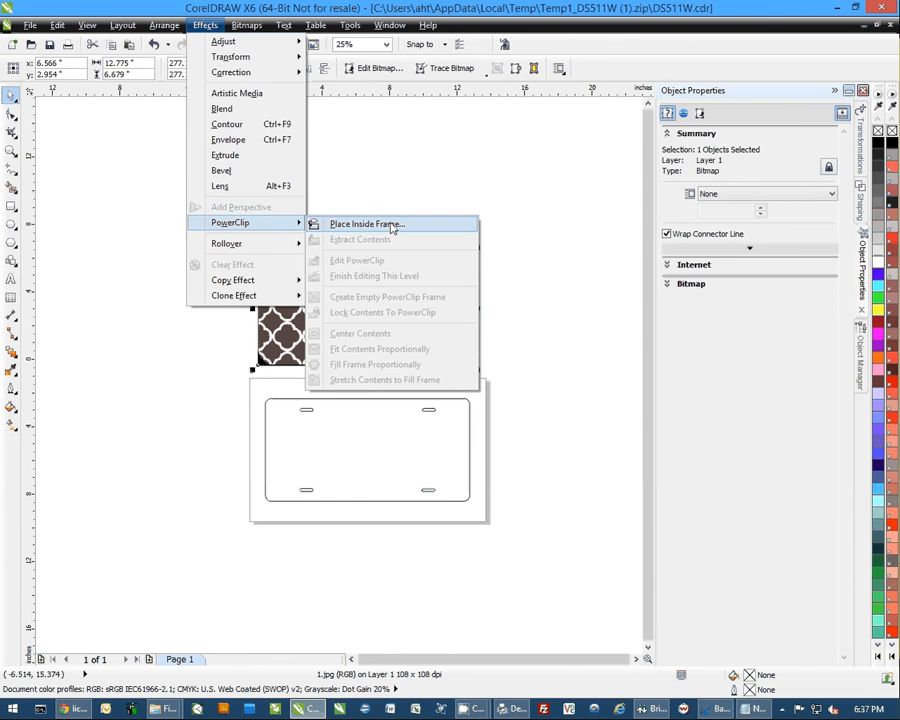
click(366, 224)
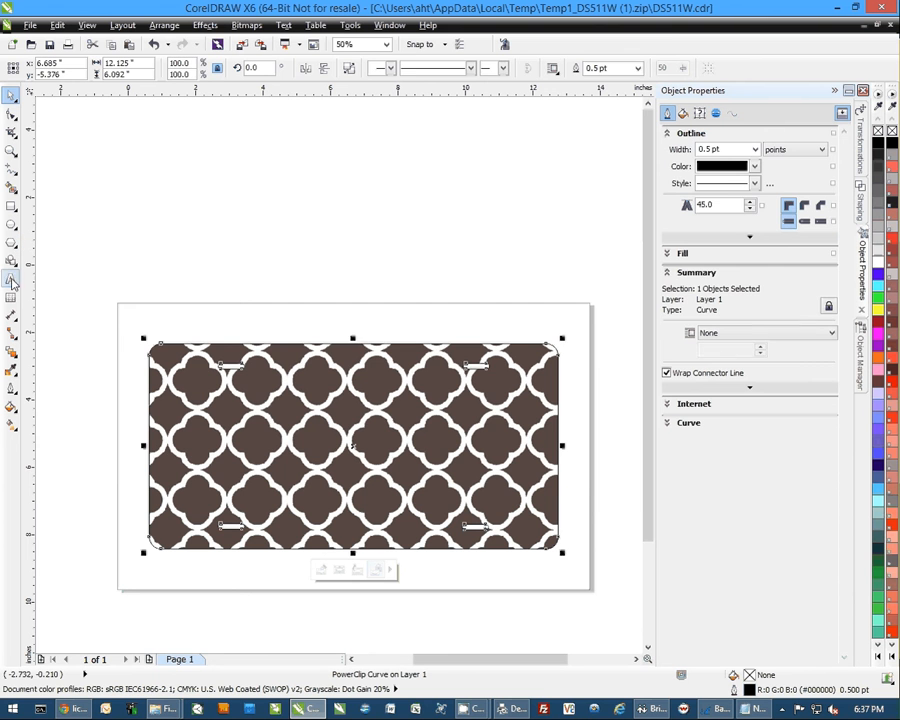
click(12, 278)
text(AHT)
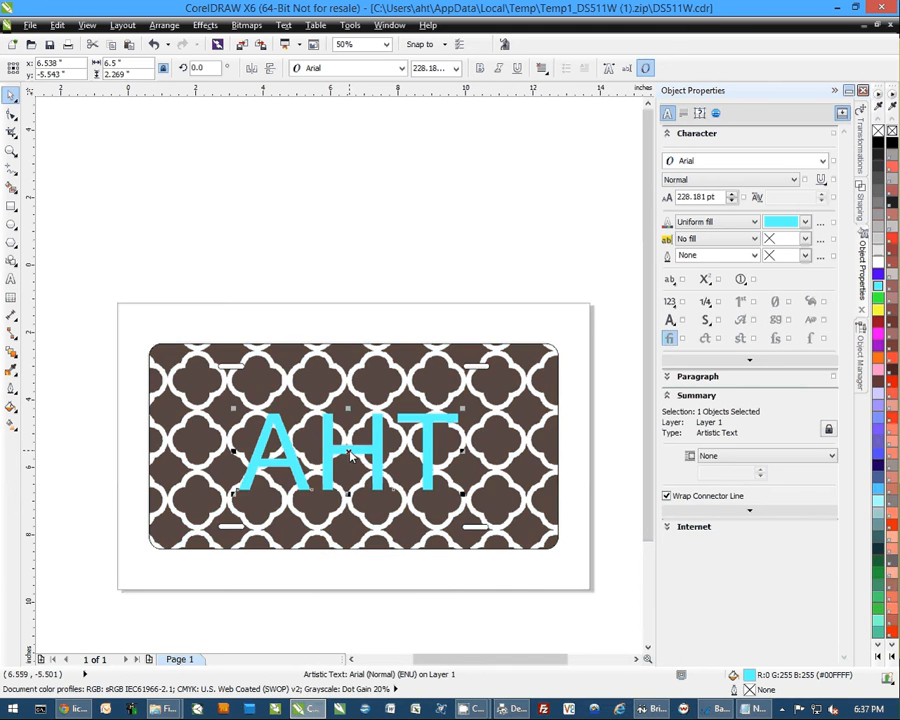
- Move the 'AHT' text and PowerClip it inside the plate with the quatrefoil pattern
drag(350, 450, 350, 216)
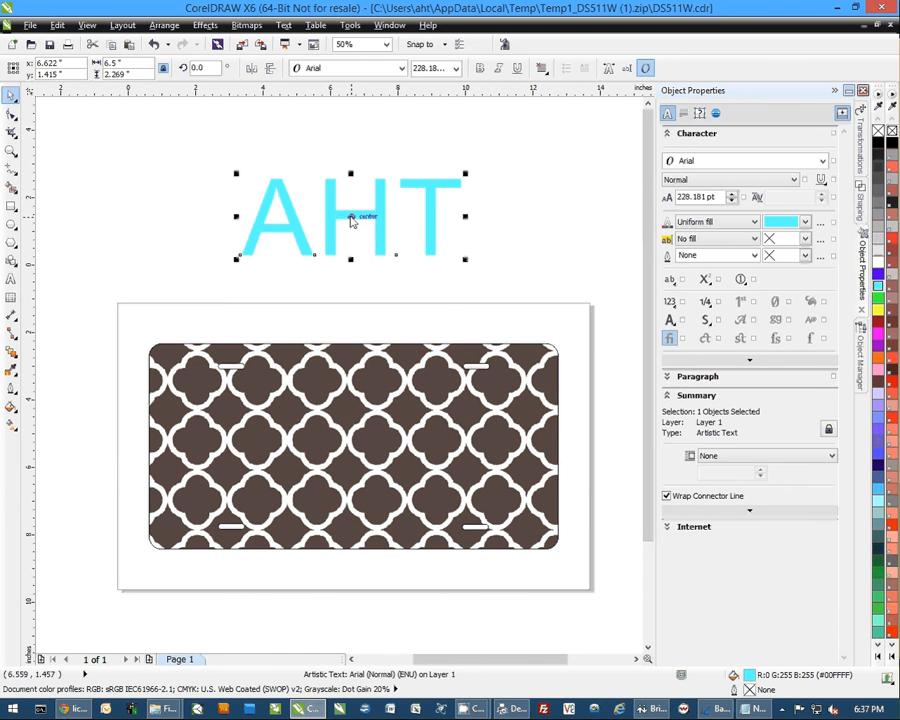
right_click(350, 216)
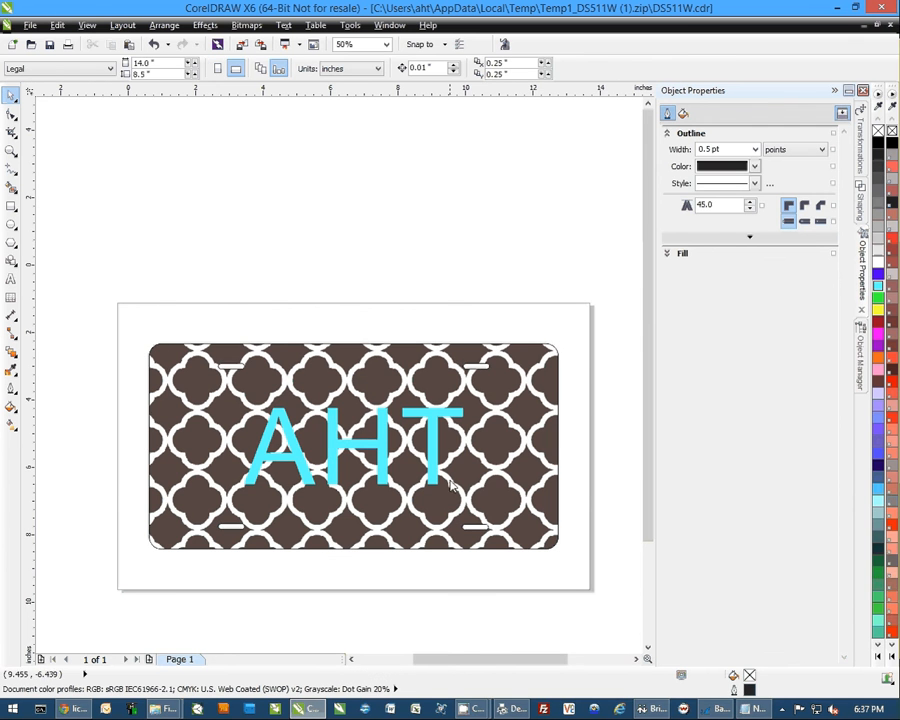
mouse_move(466, 452)
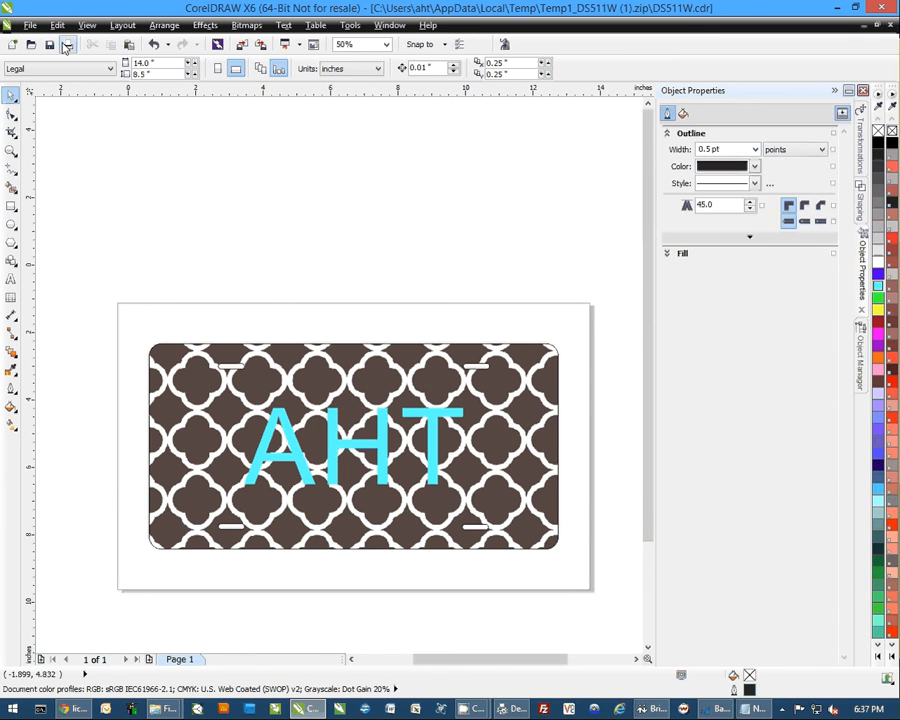
click(68, 44)
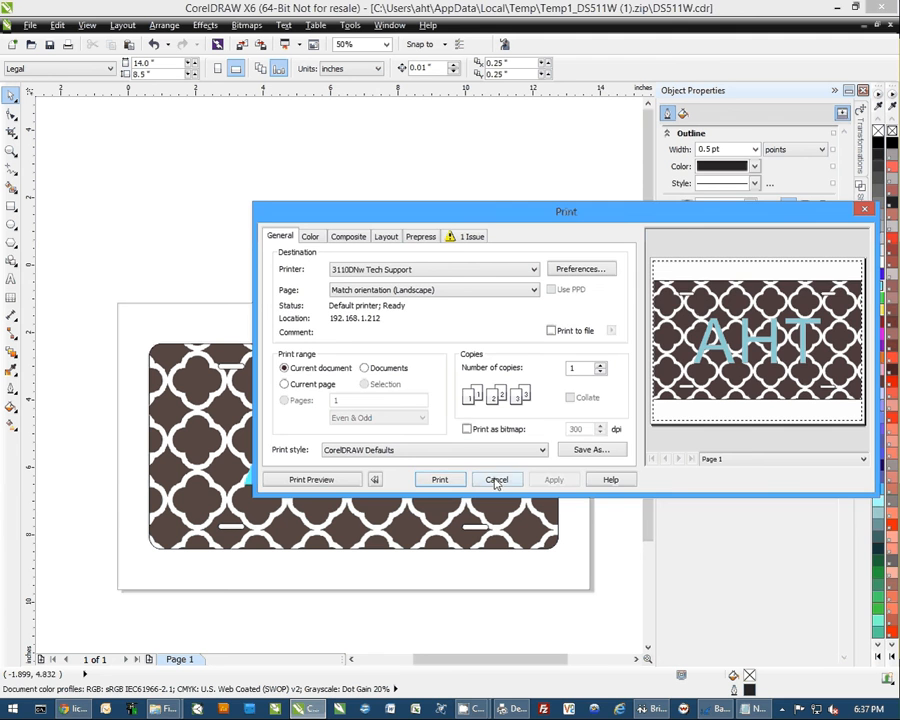
click(496, 480)
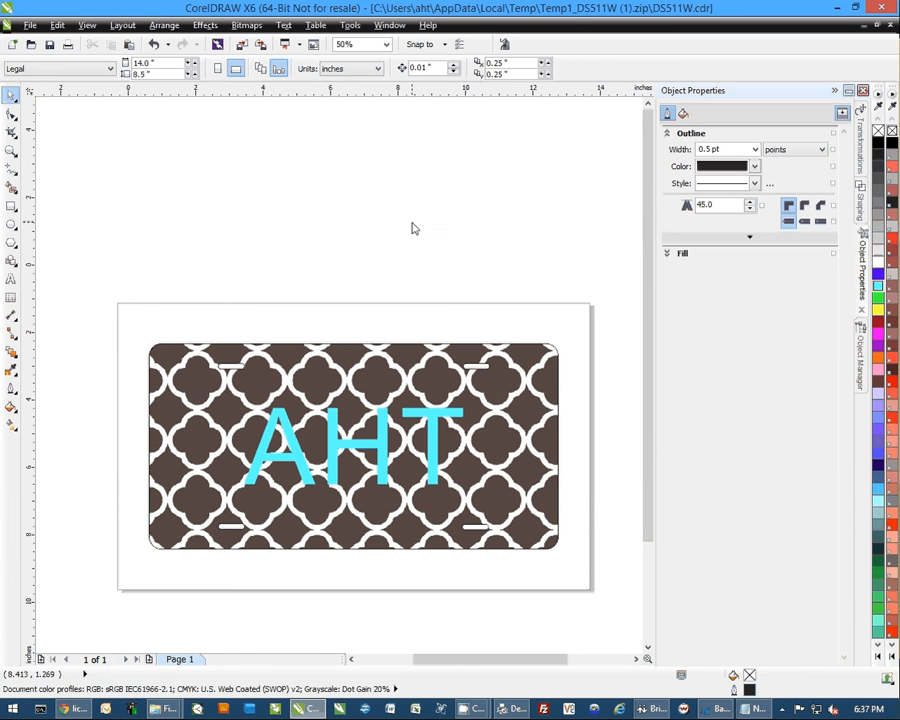